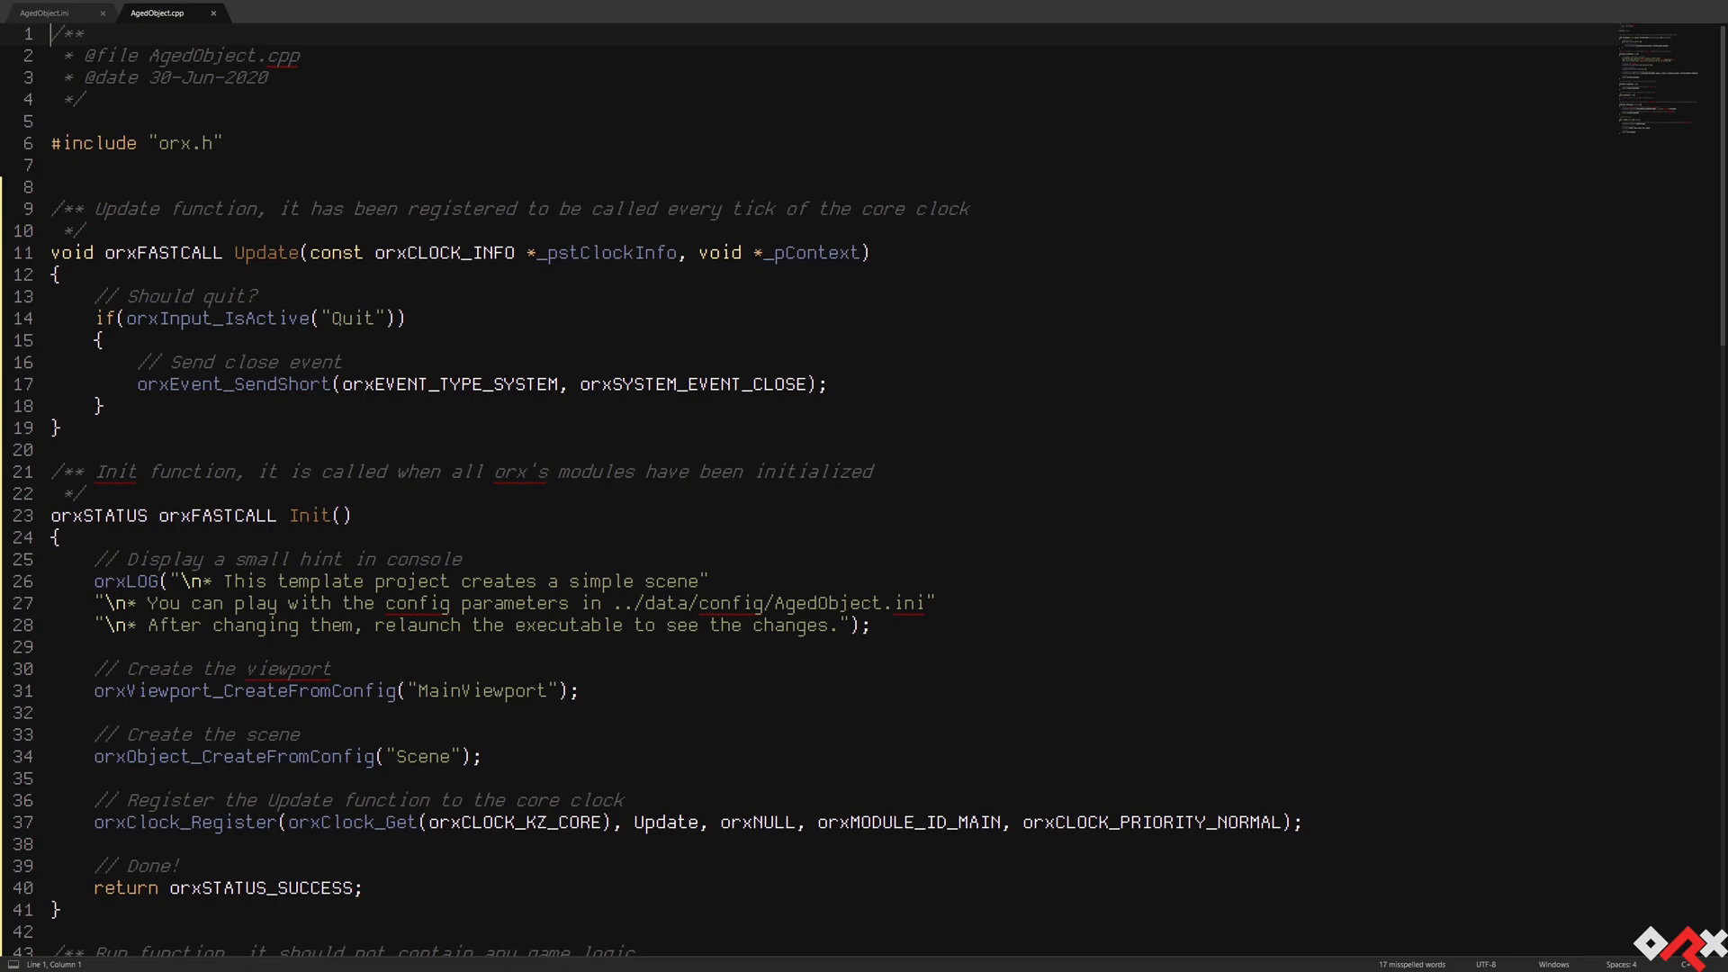
Add an orxU64 SceneGUID global, store the Scene GUID in Init, and add a Reload block in Update
type("orxU64 SceneGUID;")
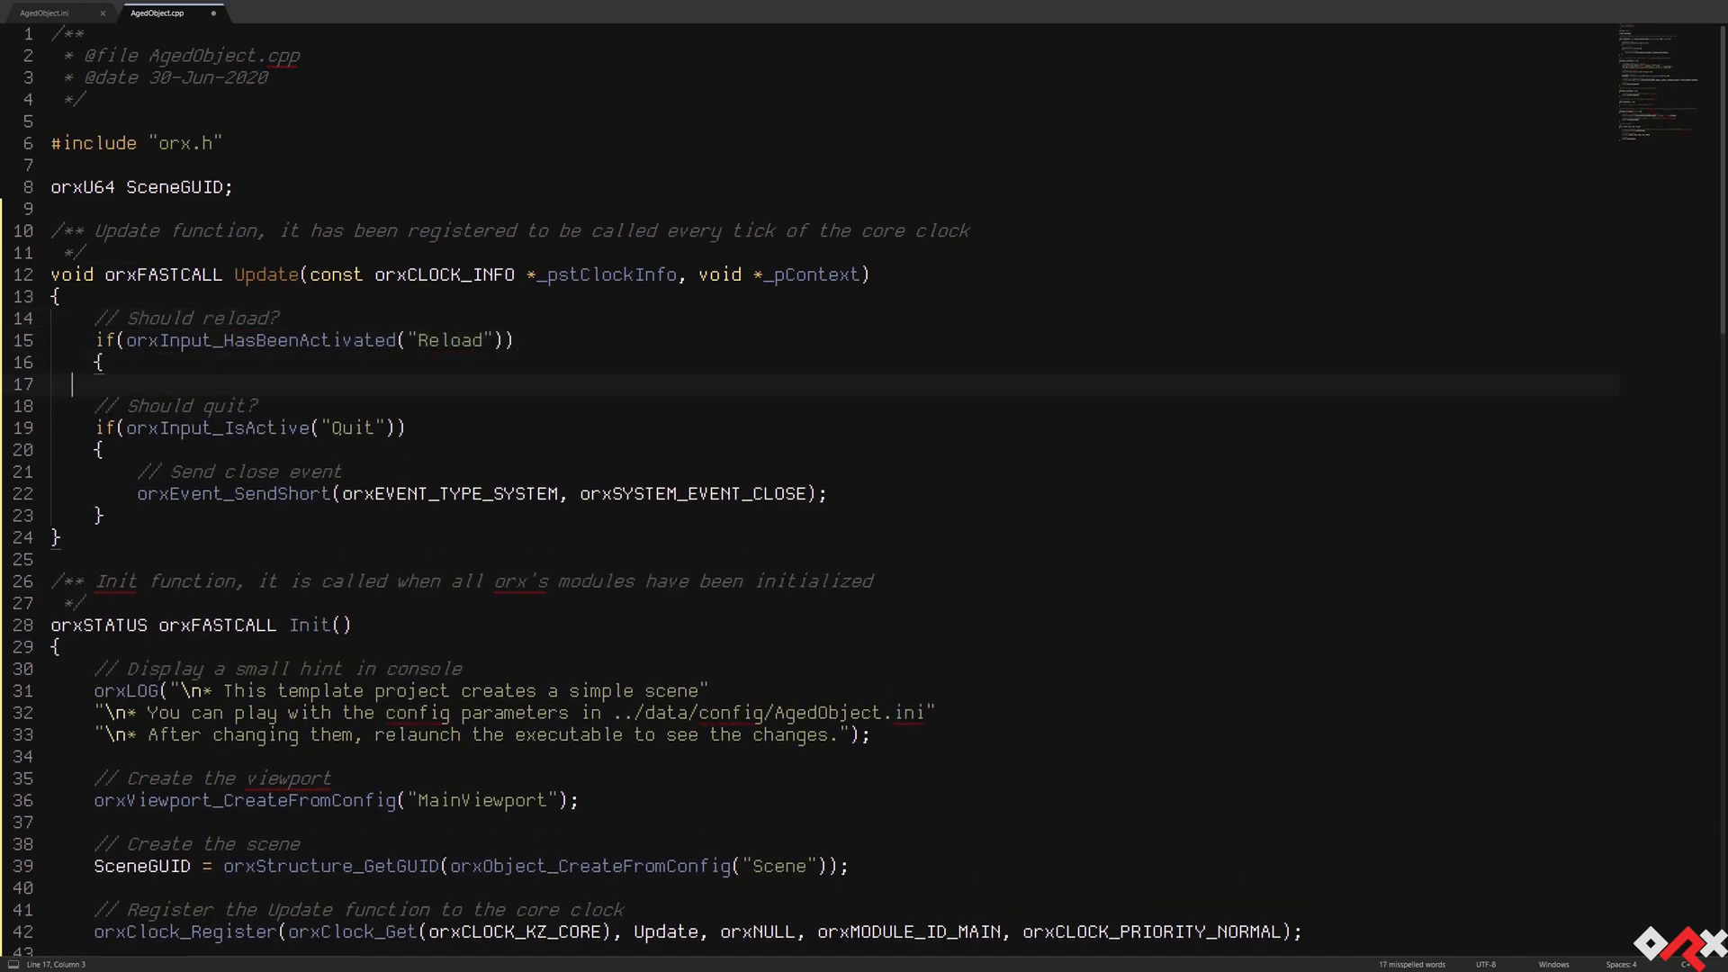
type("// Delete current scene")
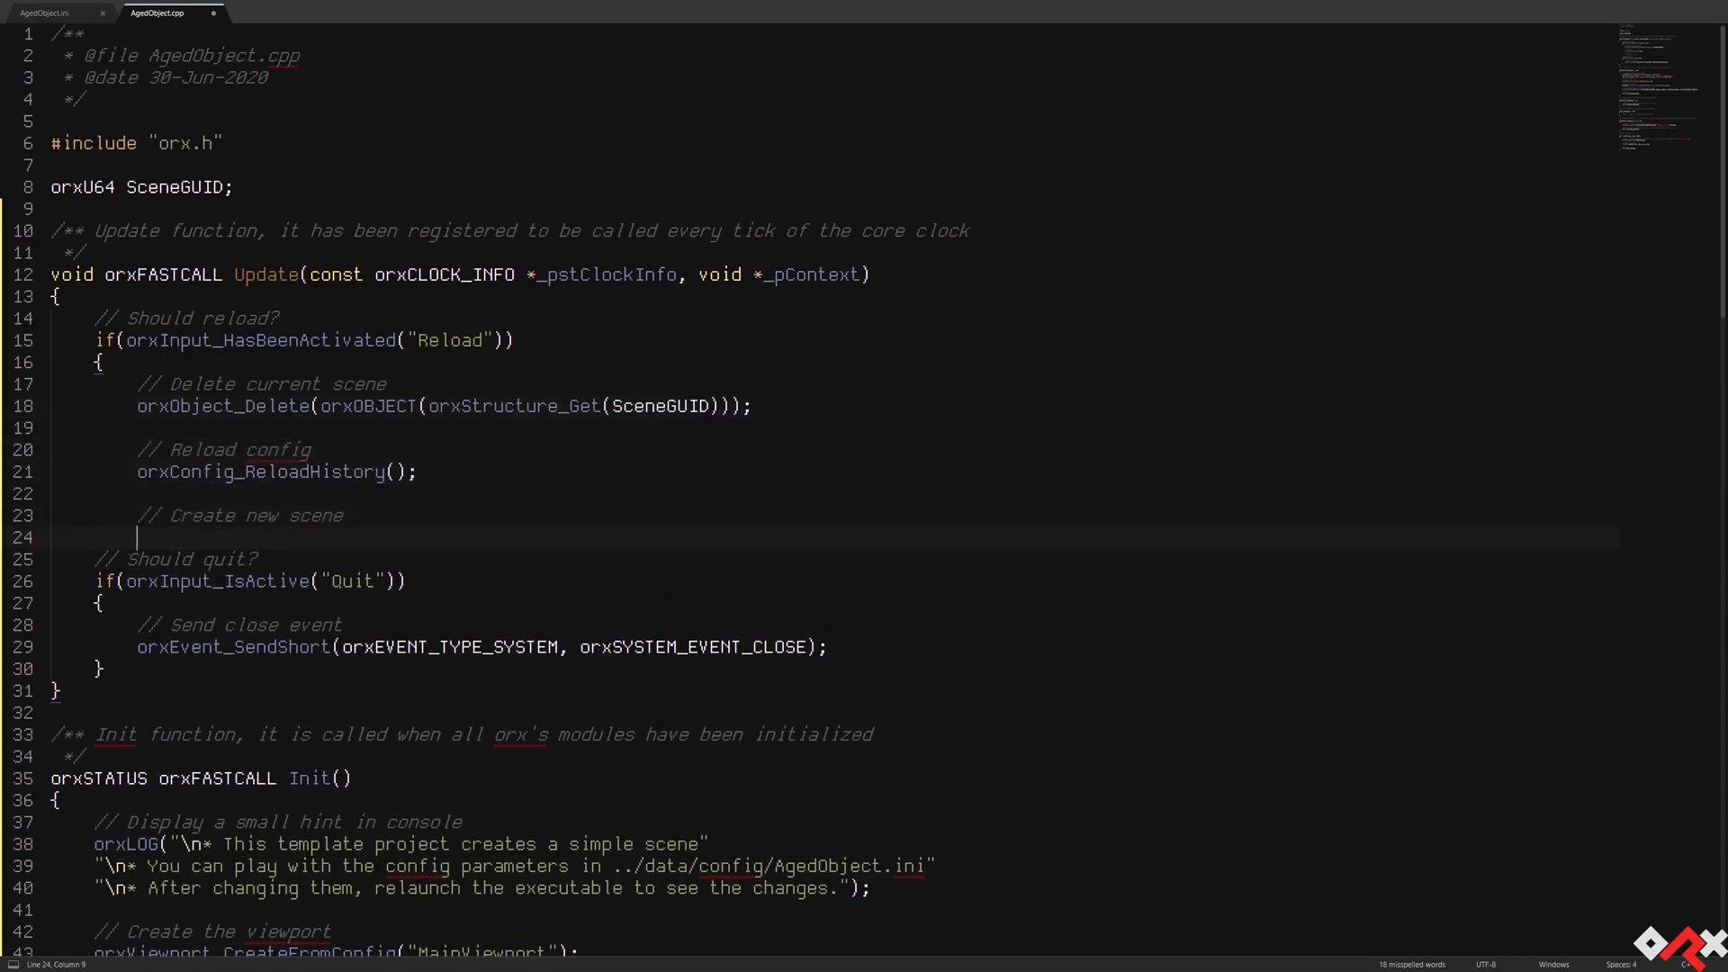
type("SceneGUID = orxStructure_GetGUID(orxObject_CreateFromConfig(\"Scene")
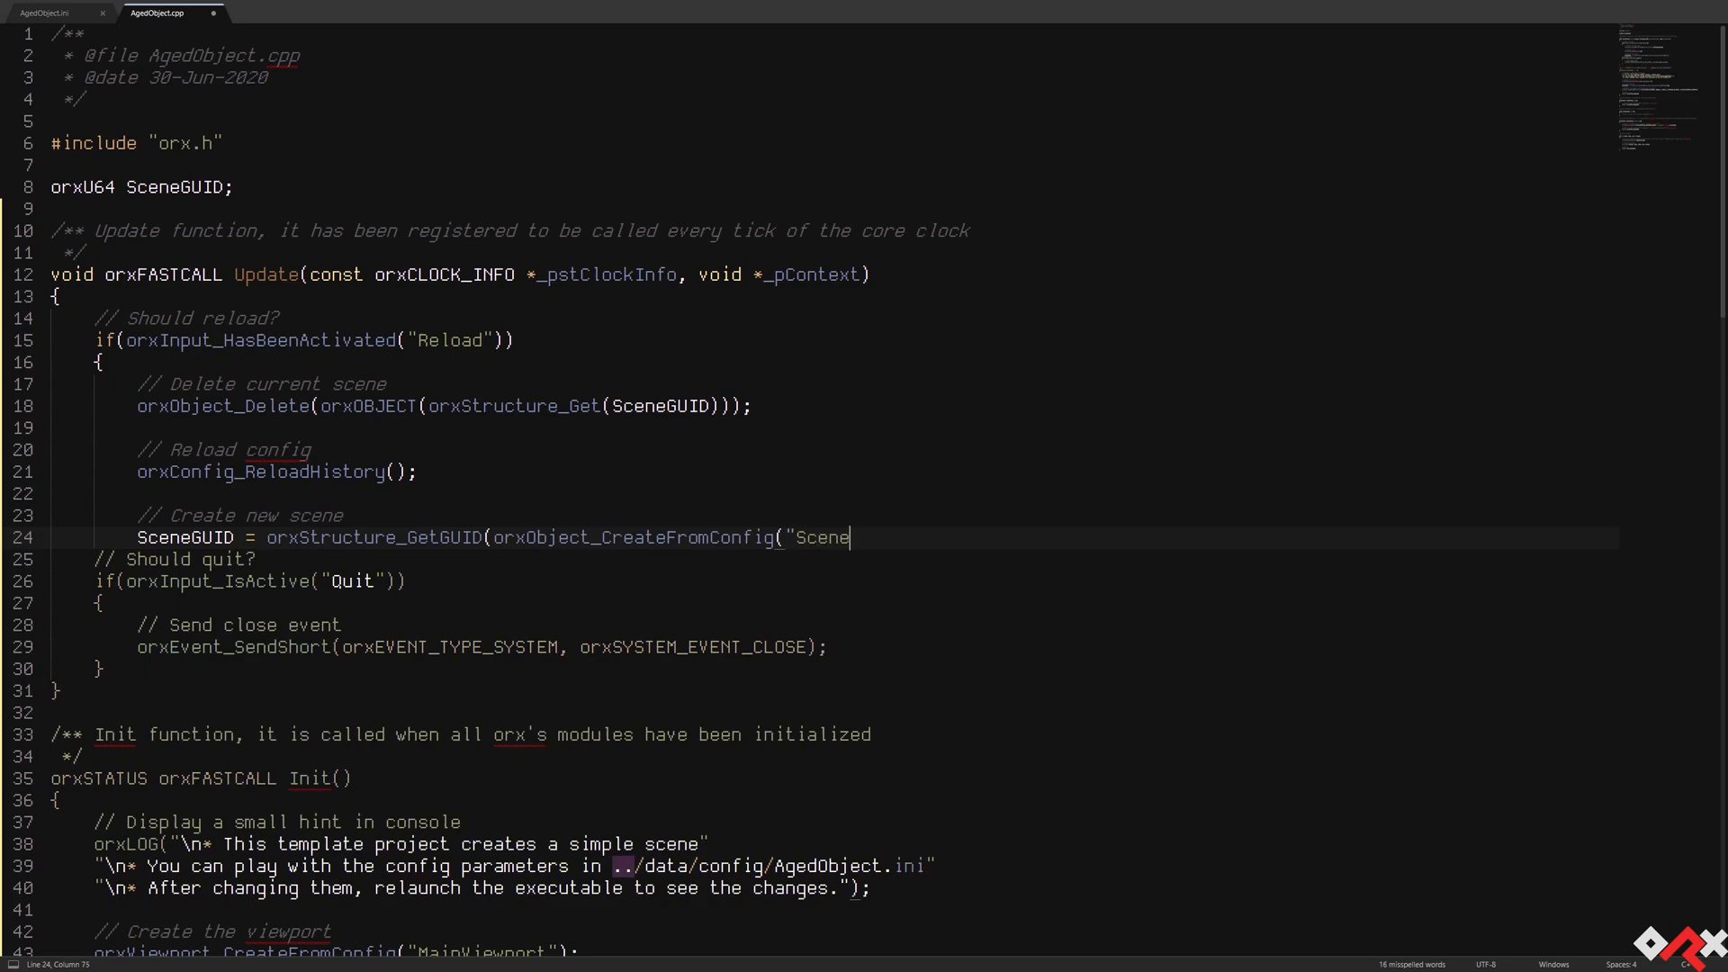
type("\"));")
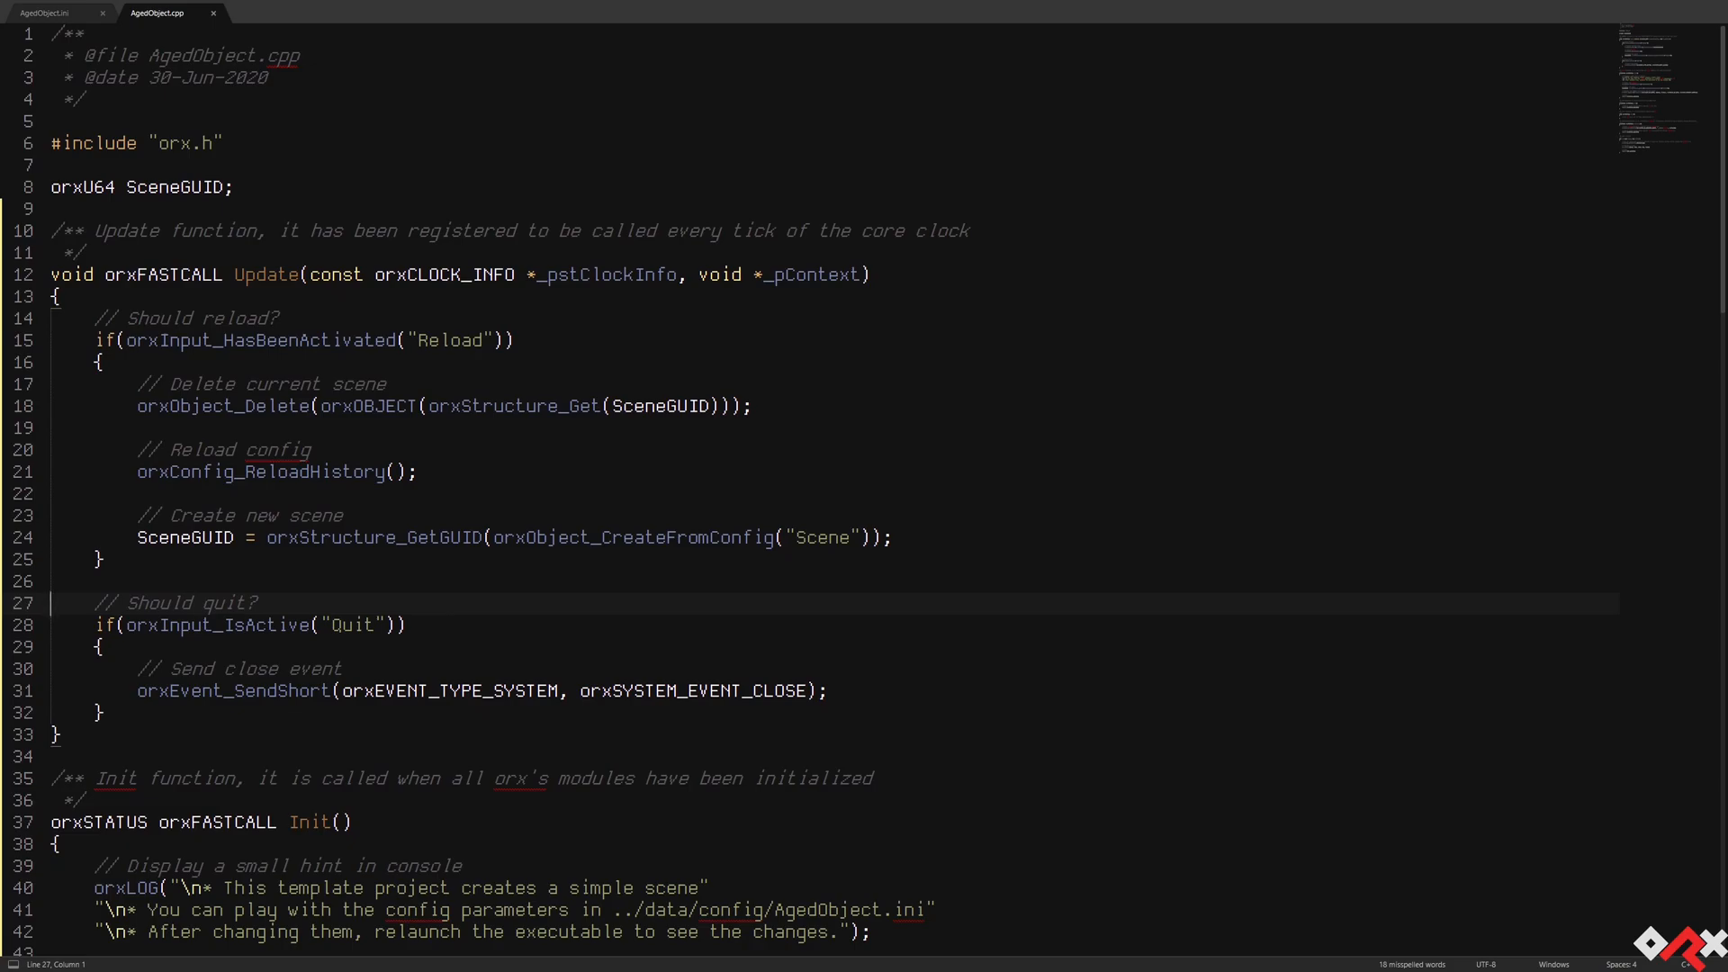
left_click(45, 14)
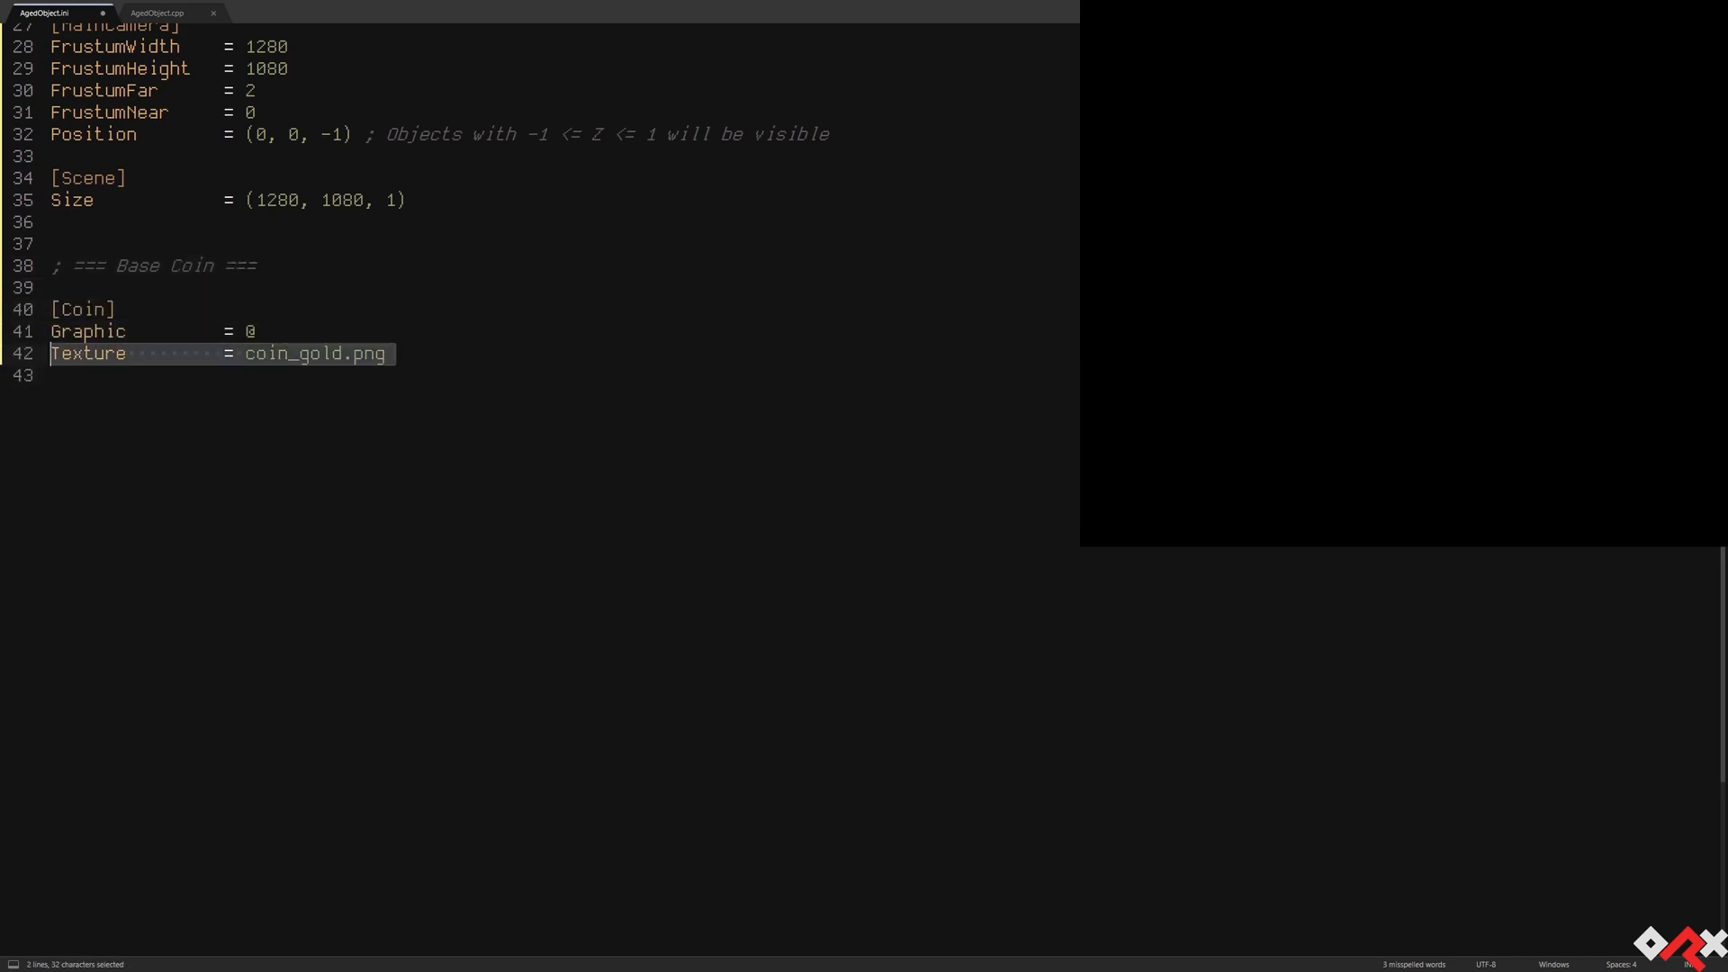
Give [Coin] an AnimationSet and CoinTrack, write [CoinAnimSet], and set Scene's ChildList to WhiteFlash
type("AnimationSet     = CoinAnimSet")
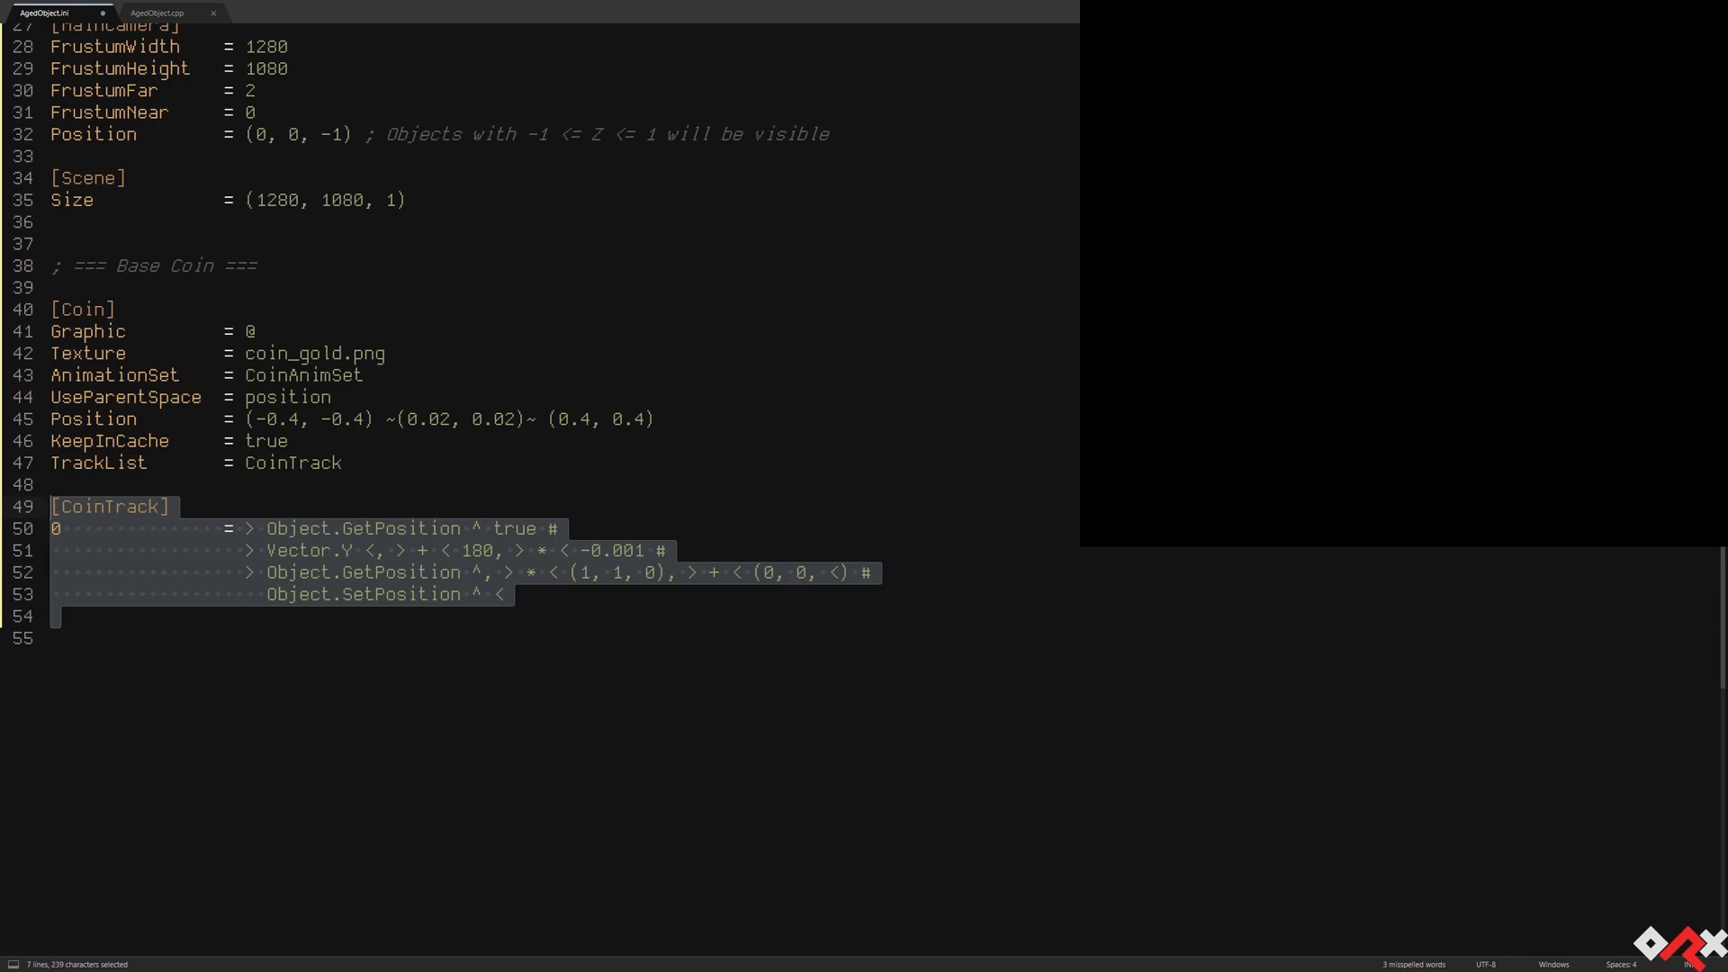
type("[CoinAnimSet]")
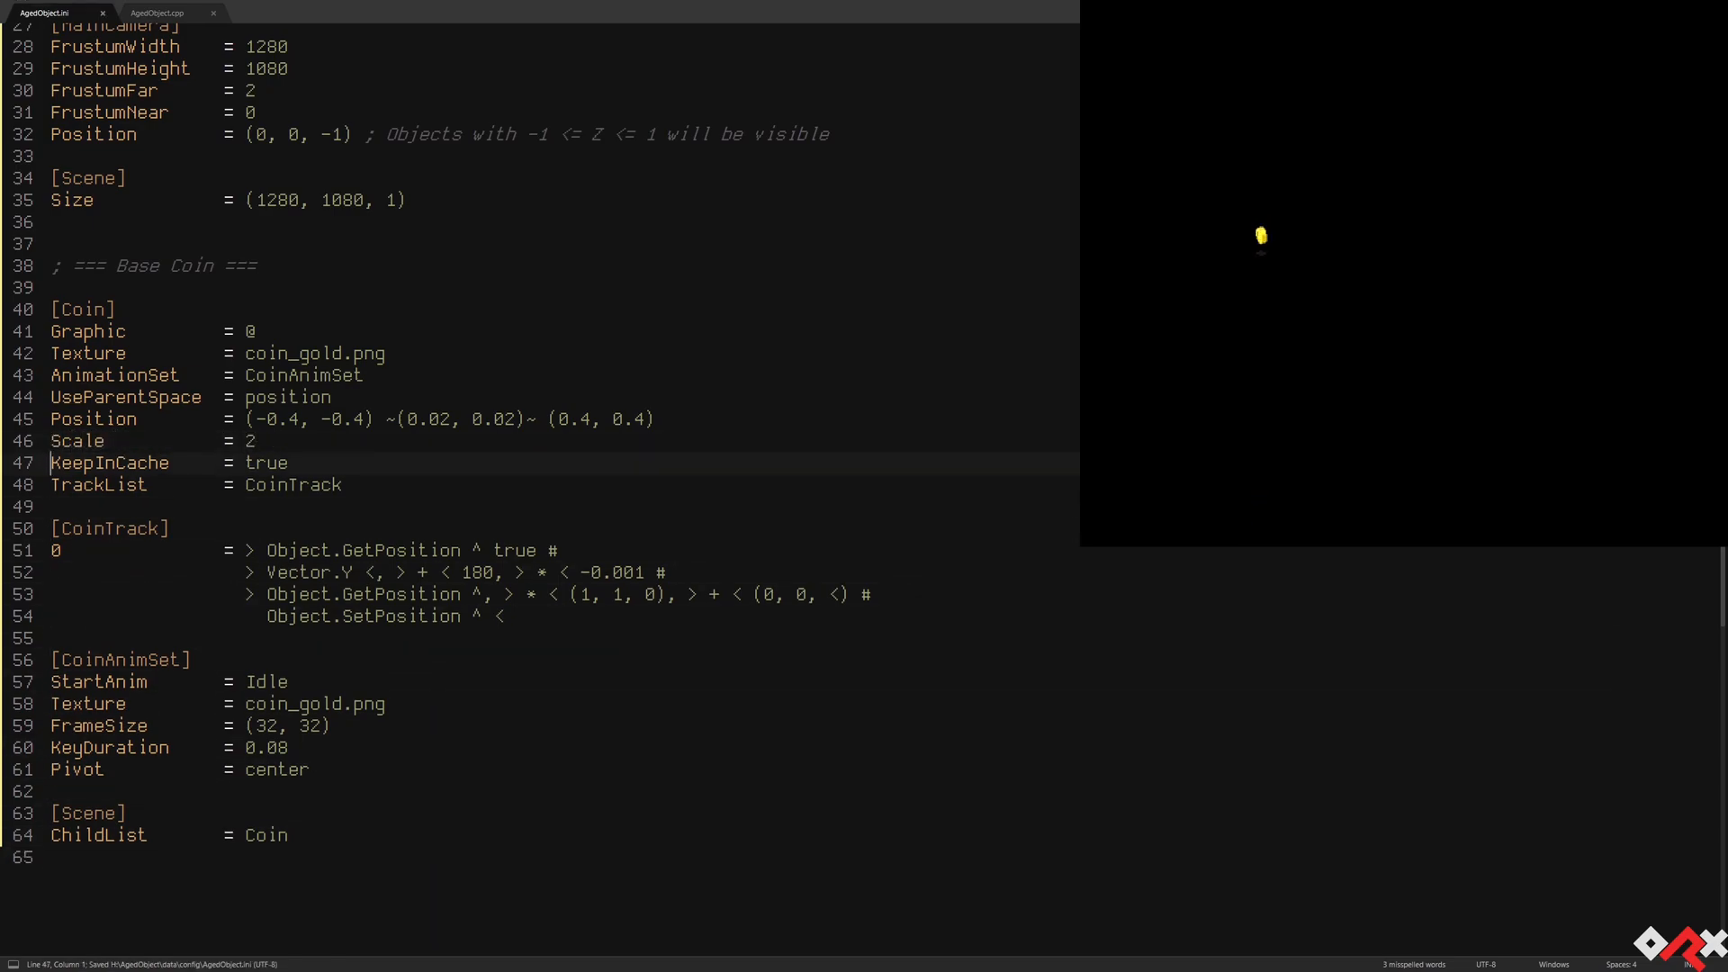
type("WhiteFlash")
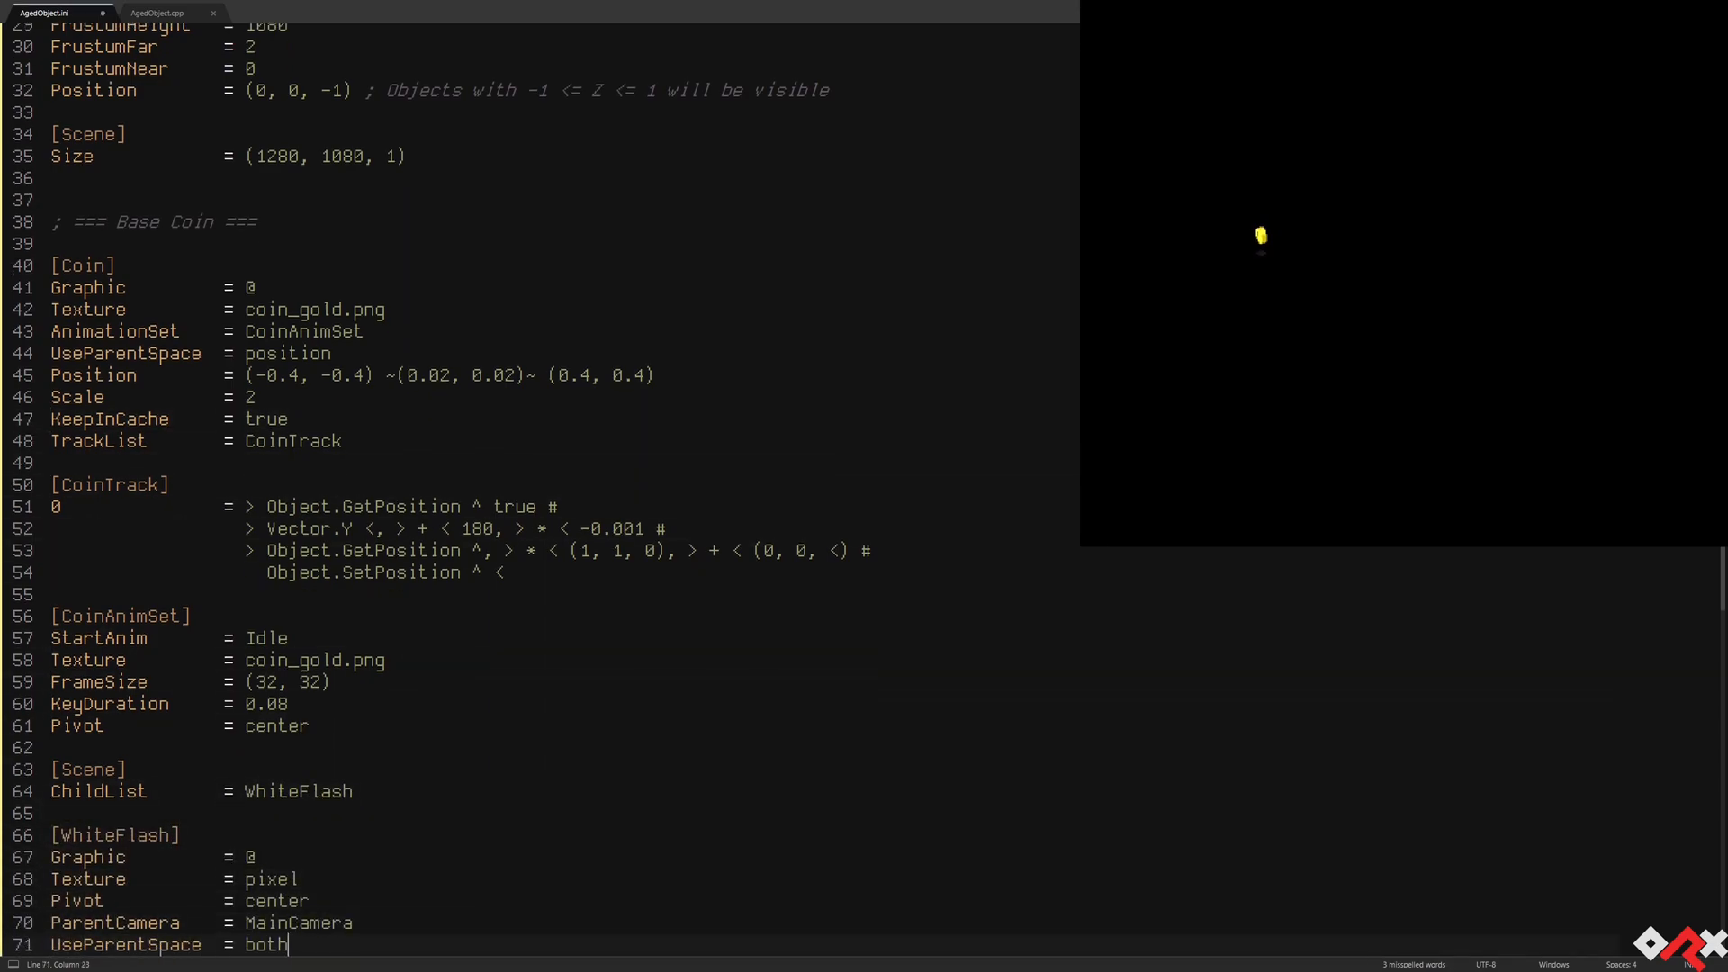
Finish the WhiteFlash alpha fade, and add the [Coins] scene with a 20-coin spawner and CoinsLabel child
type("Position      = (0, 0)")
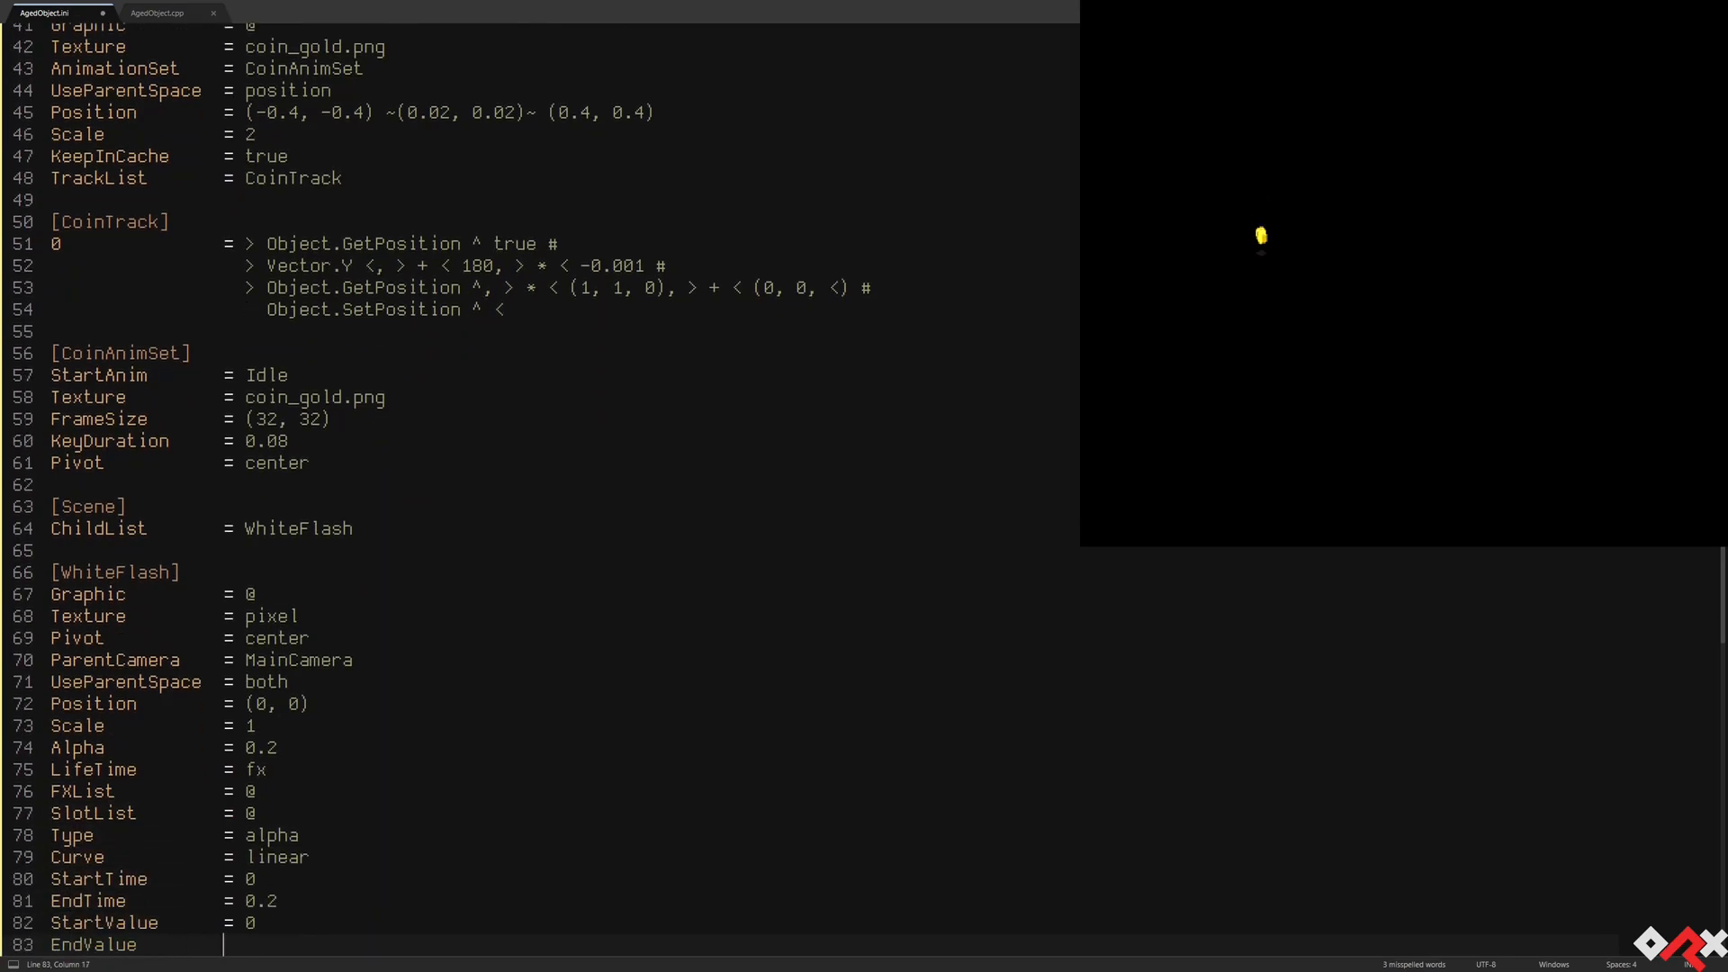
type("-0.2")
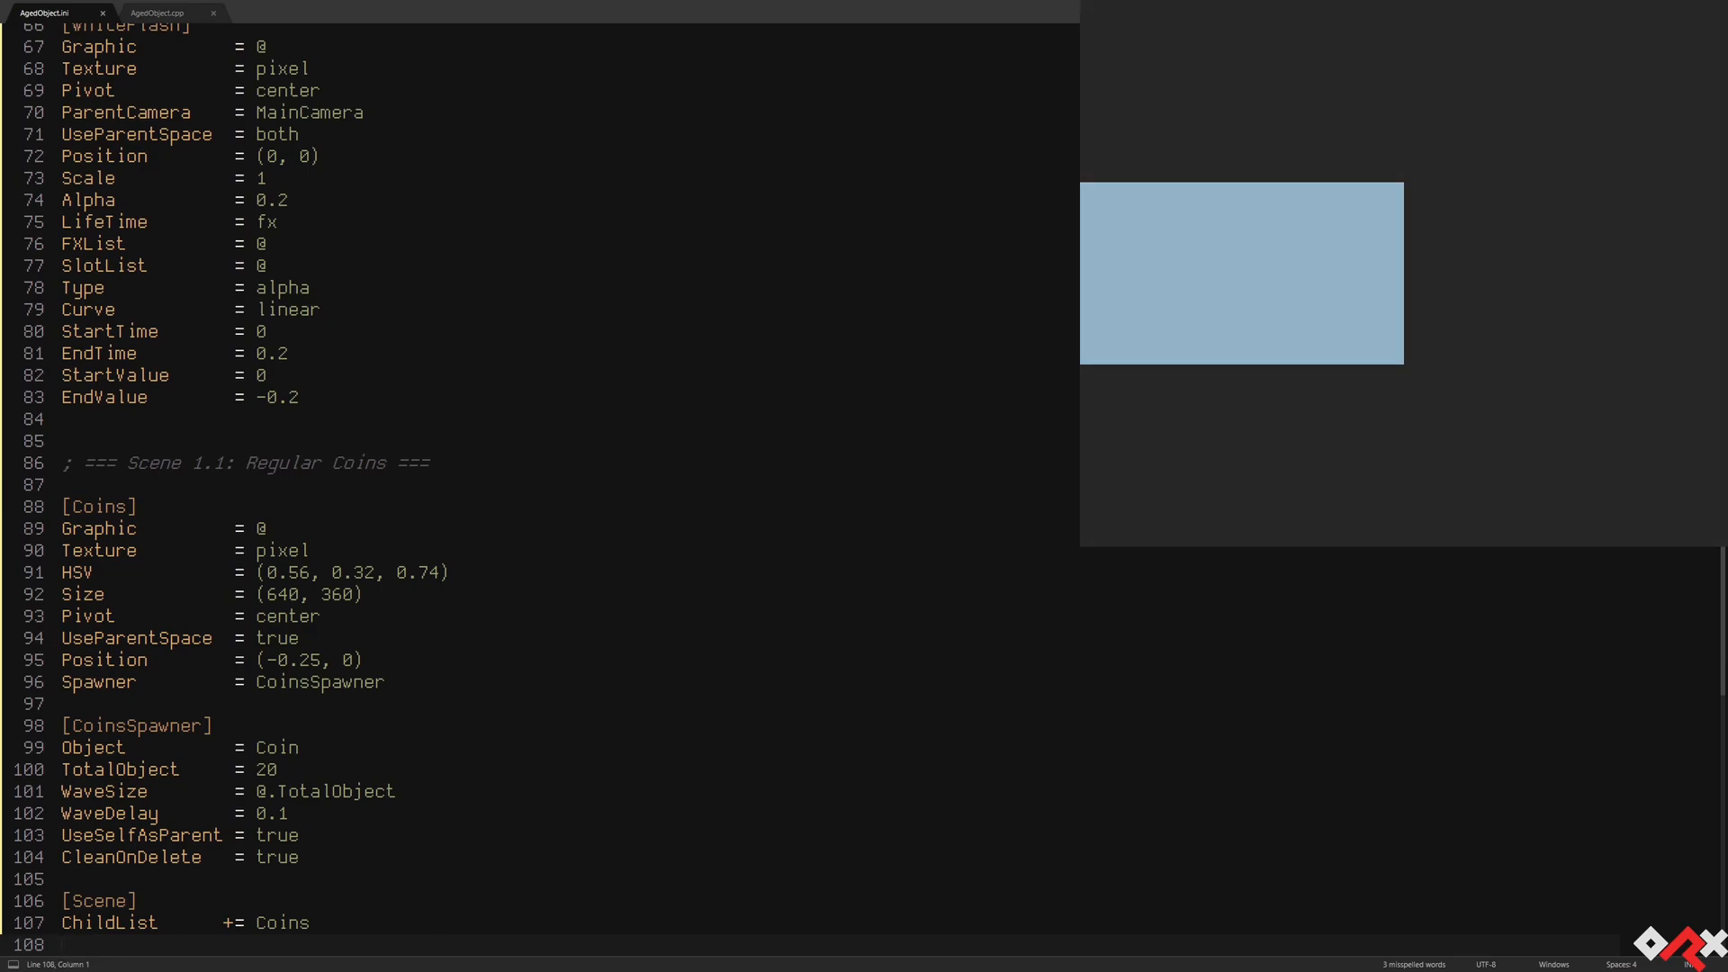
type("ChildList      = CoinsLab")
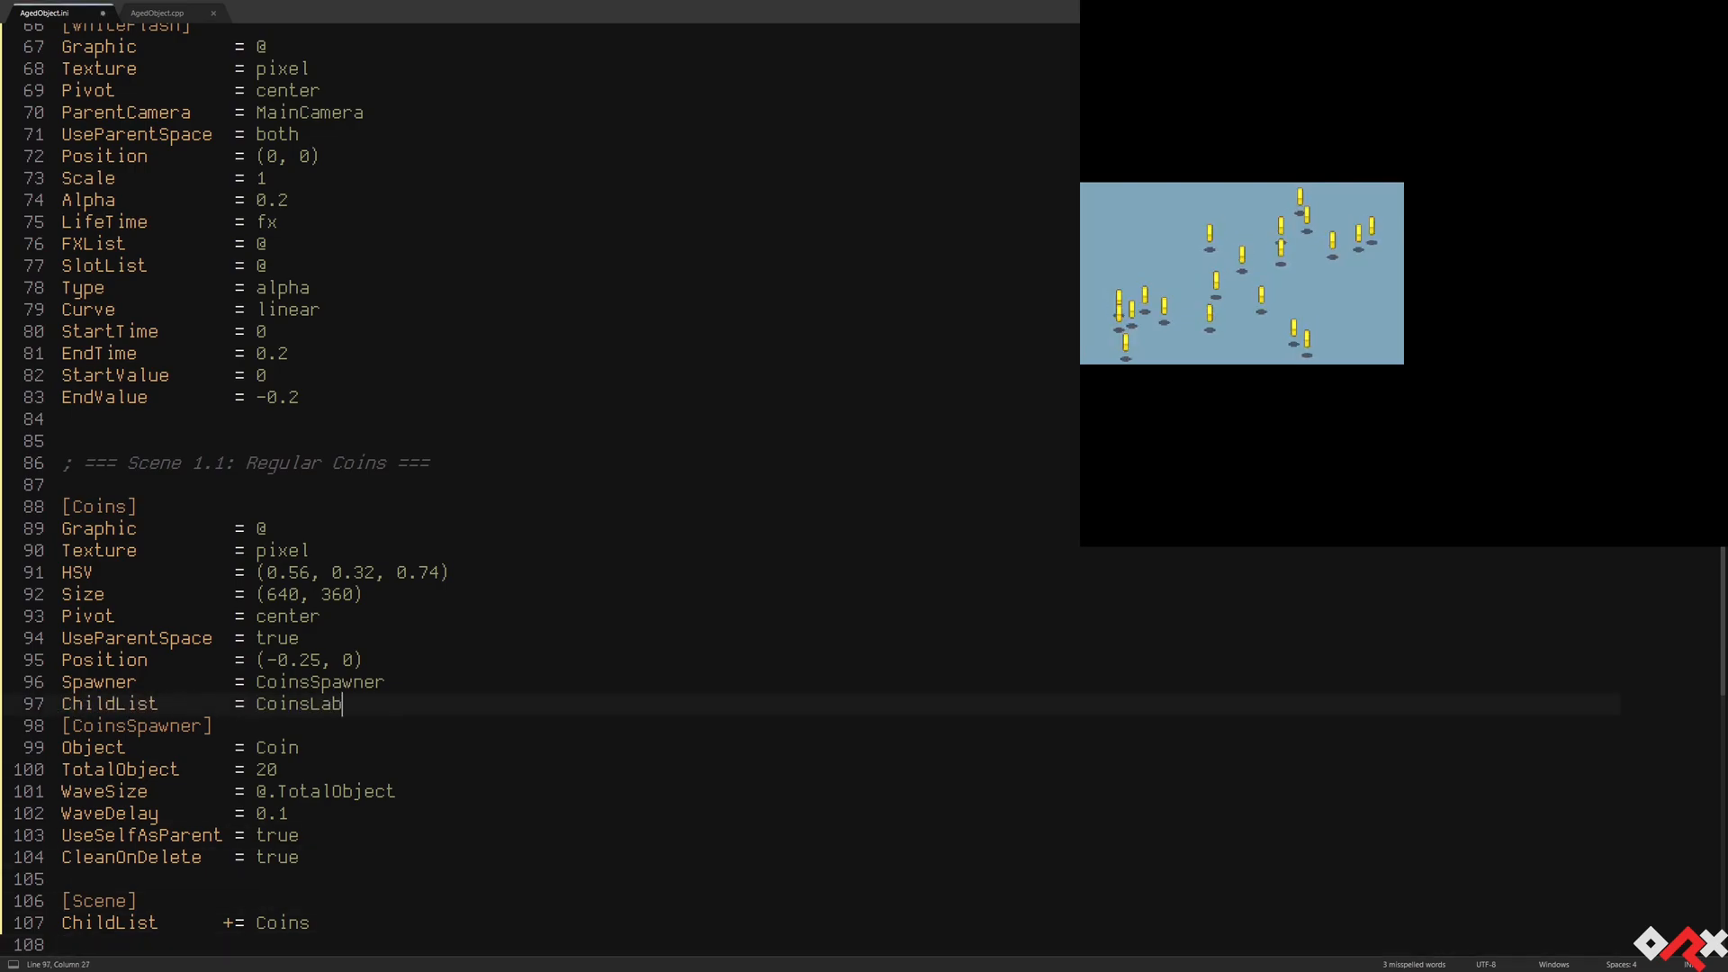
Add AgedCoinsLabel@CoinsLabel reading 'Aged Coins' and ChildList += AgedCoins under [Scene], then save
type("el")
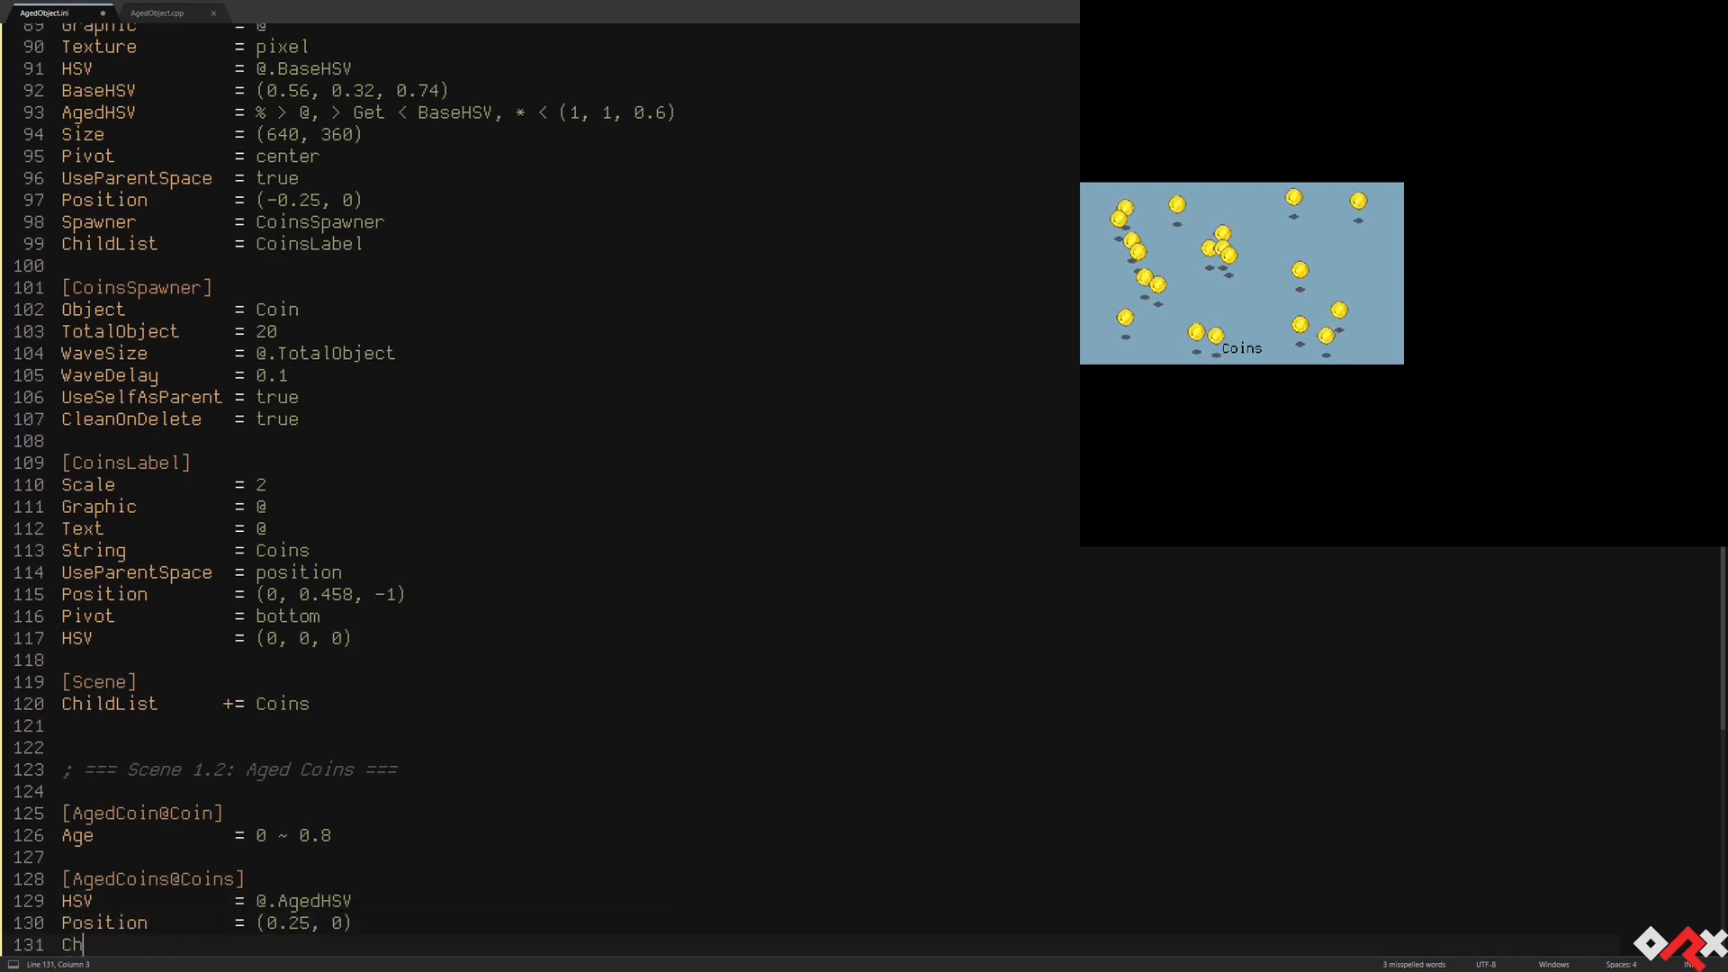
type("ildList      = AgedCoinsLabel")
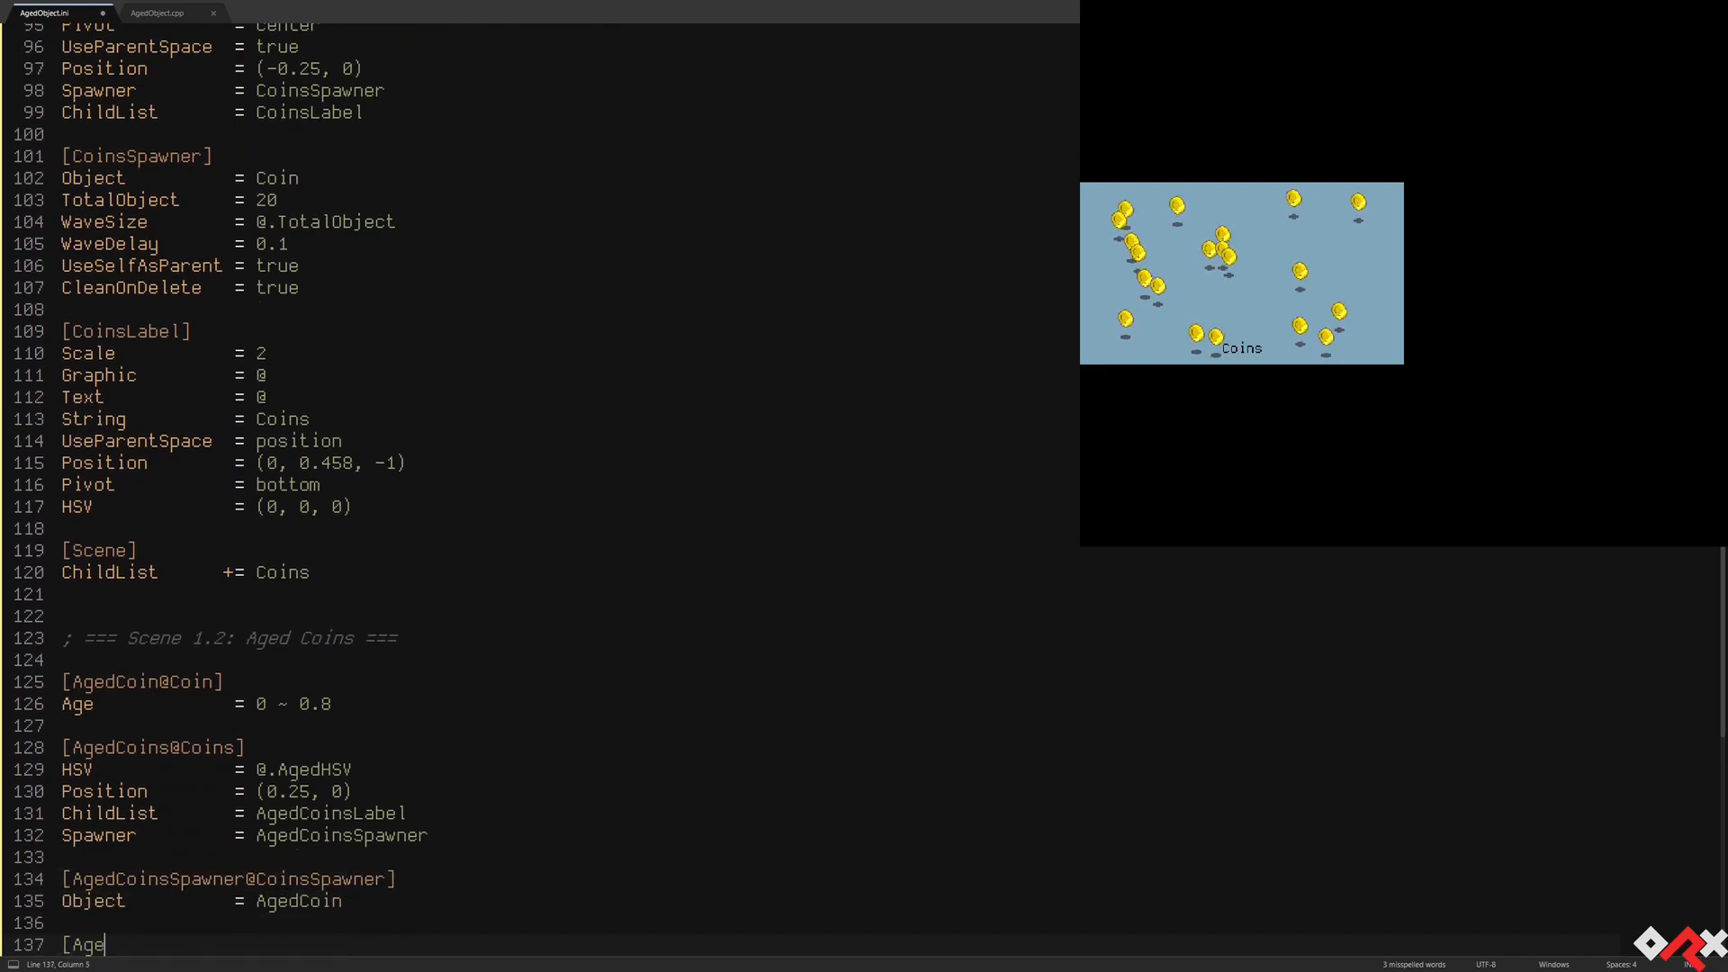
type("AgedCoinsLabel@CoinsLabel]")
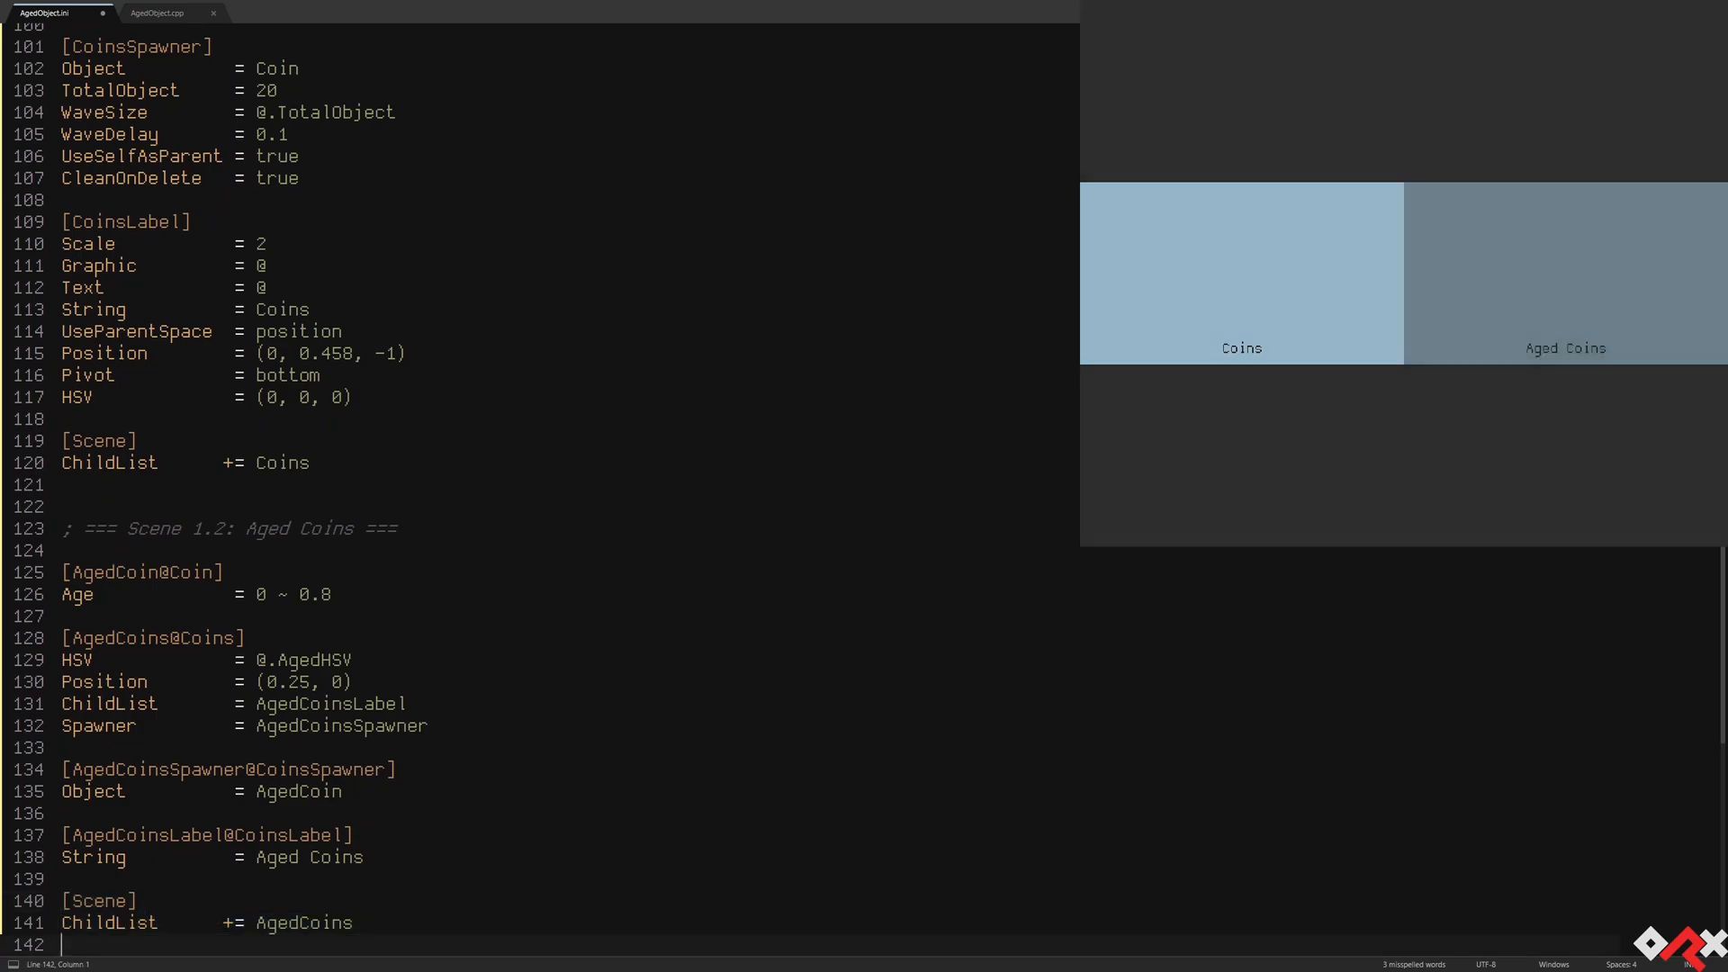
key("ctrl+s")
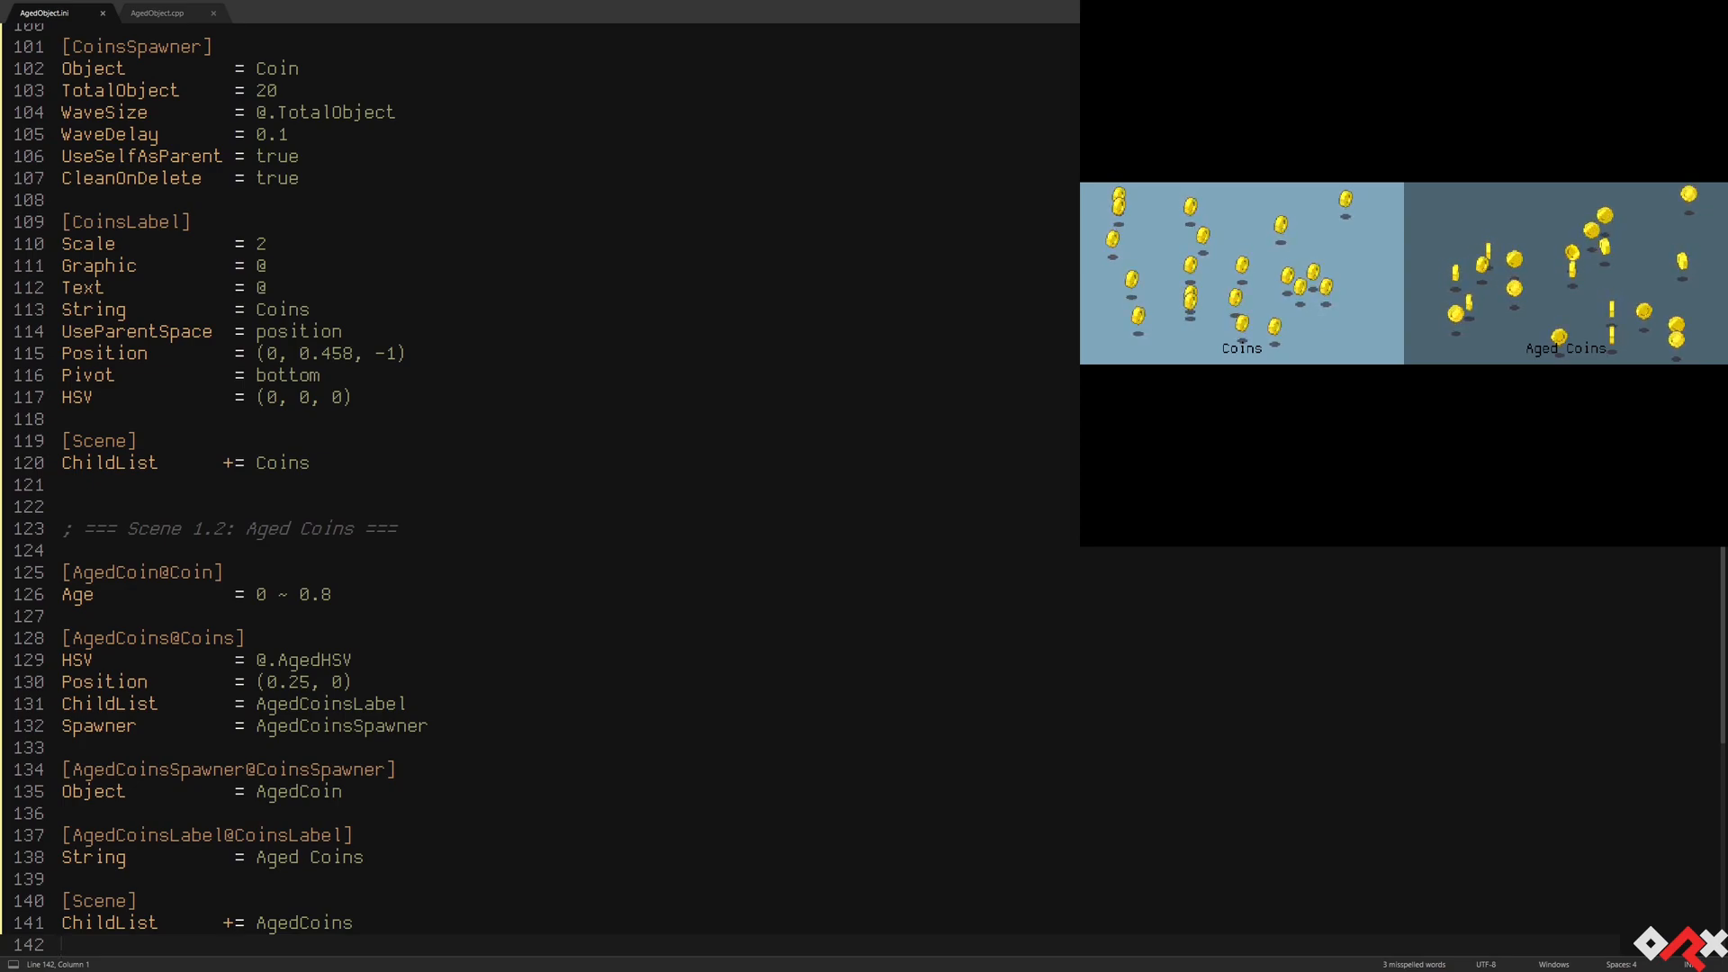
Write the Scene 2.1 ShadowlessCoin, CoinShower, CoinShowerSpawner and CoinShowerLabel sections, then save
type("; === Scene 2.1: Regular Coin Shower ===")
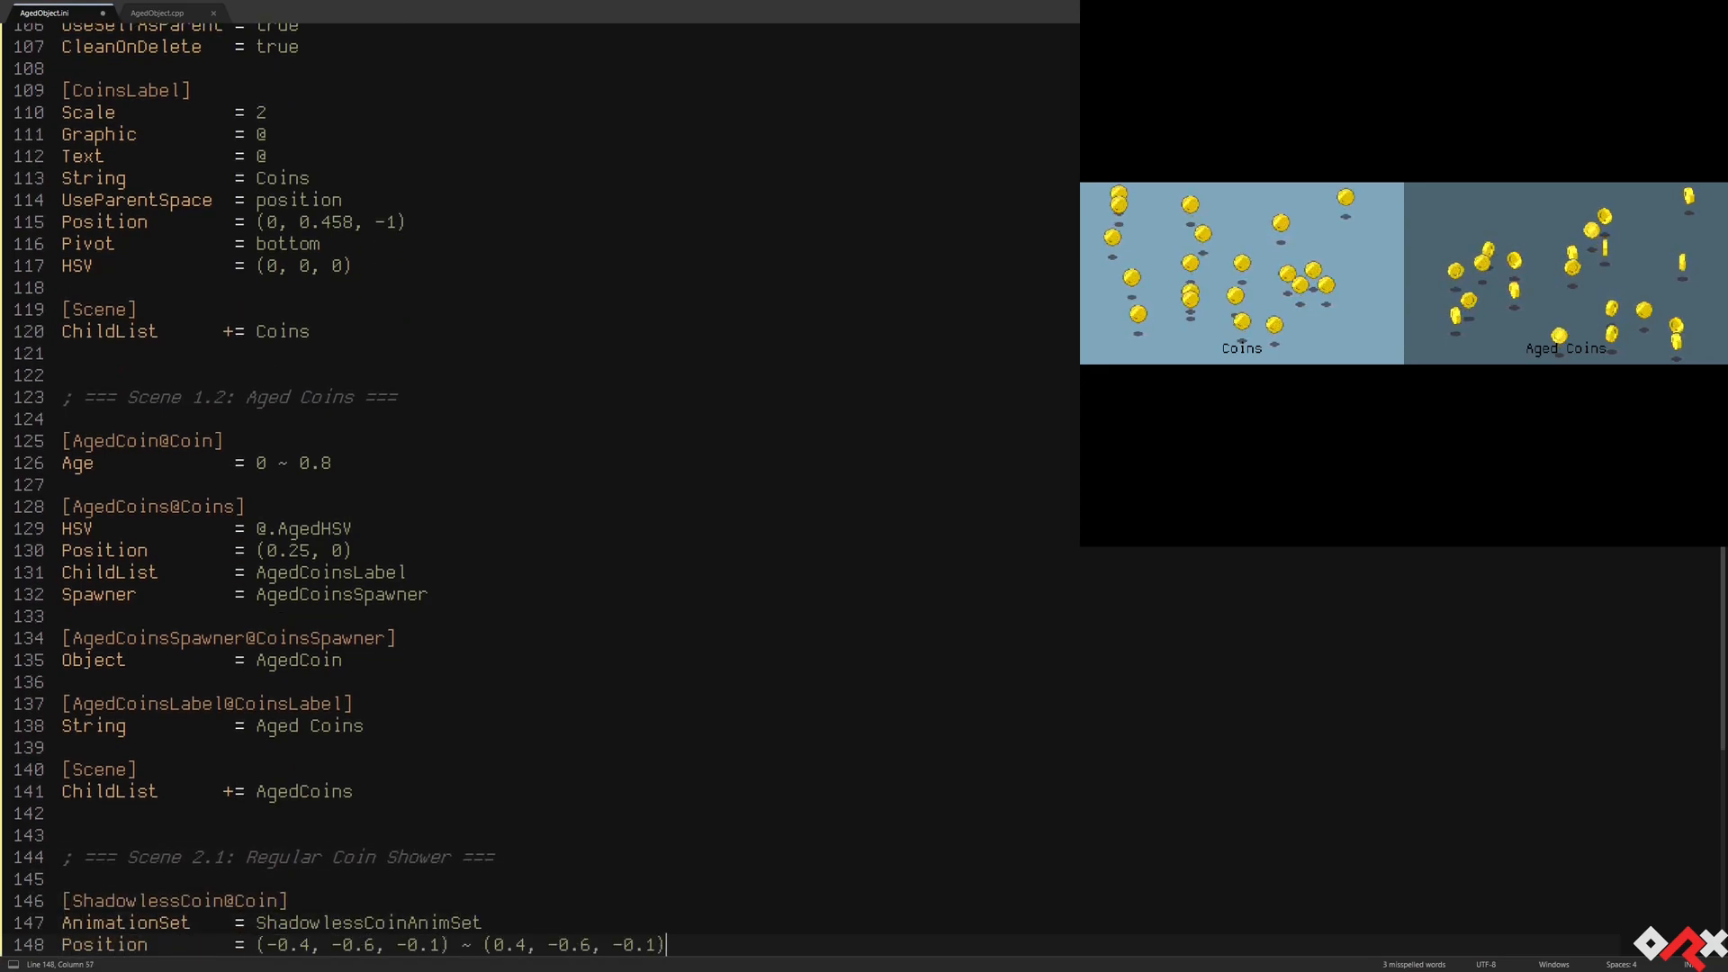
type("Speed           = (0, 70) ~ (0, 100)")
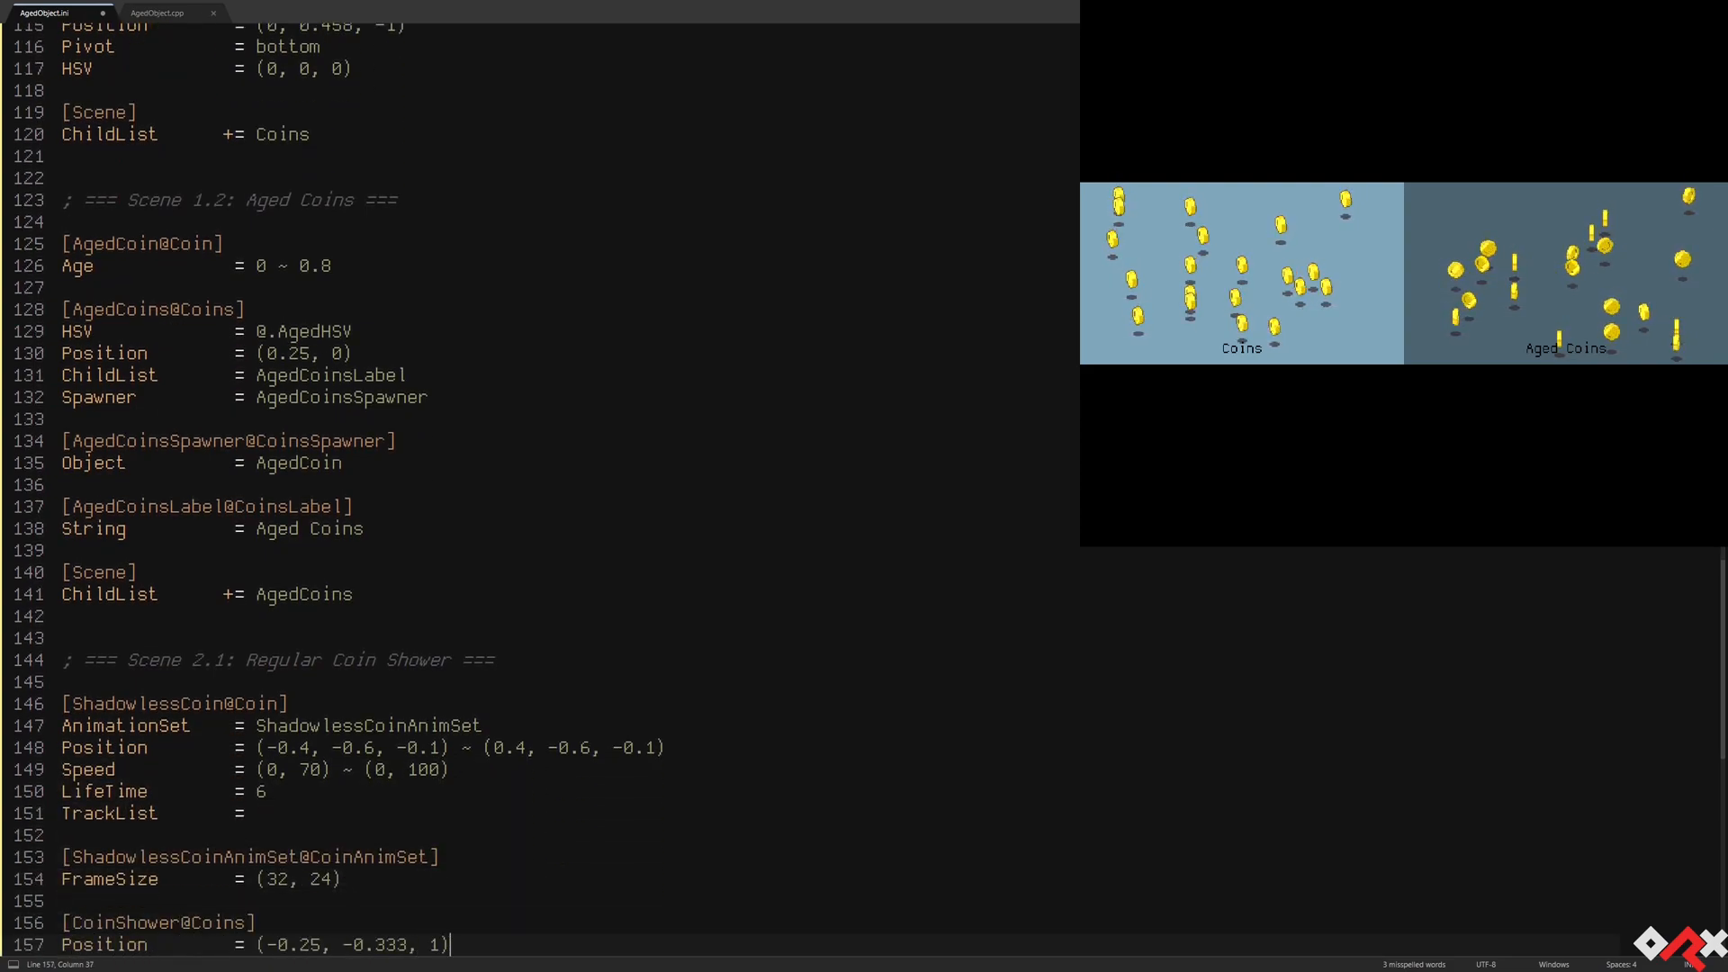
type("BaseHSV        = (0.36, 0.32, 0.74)")
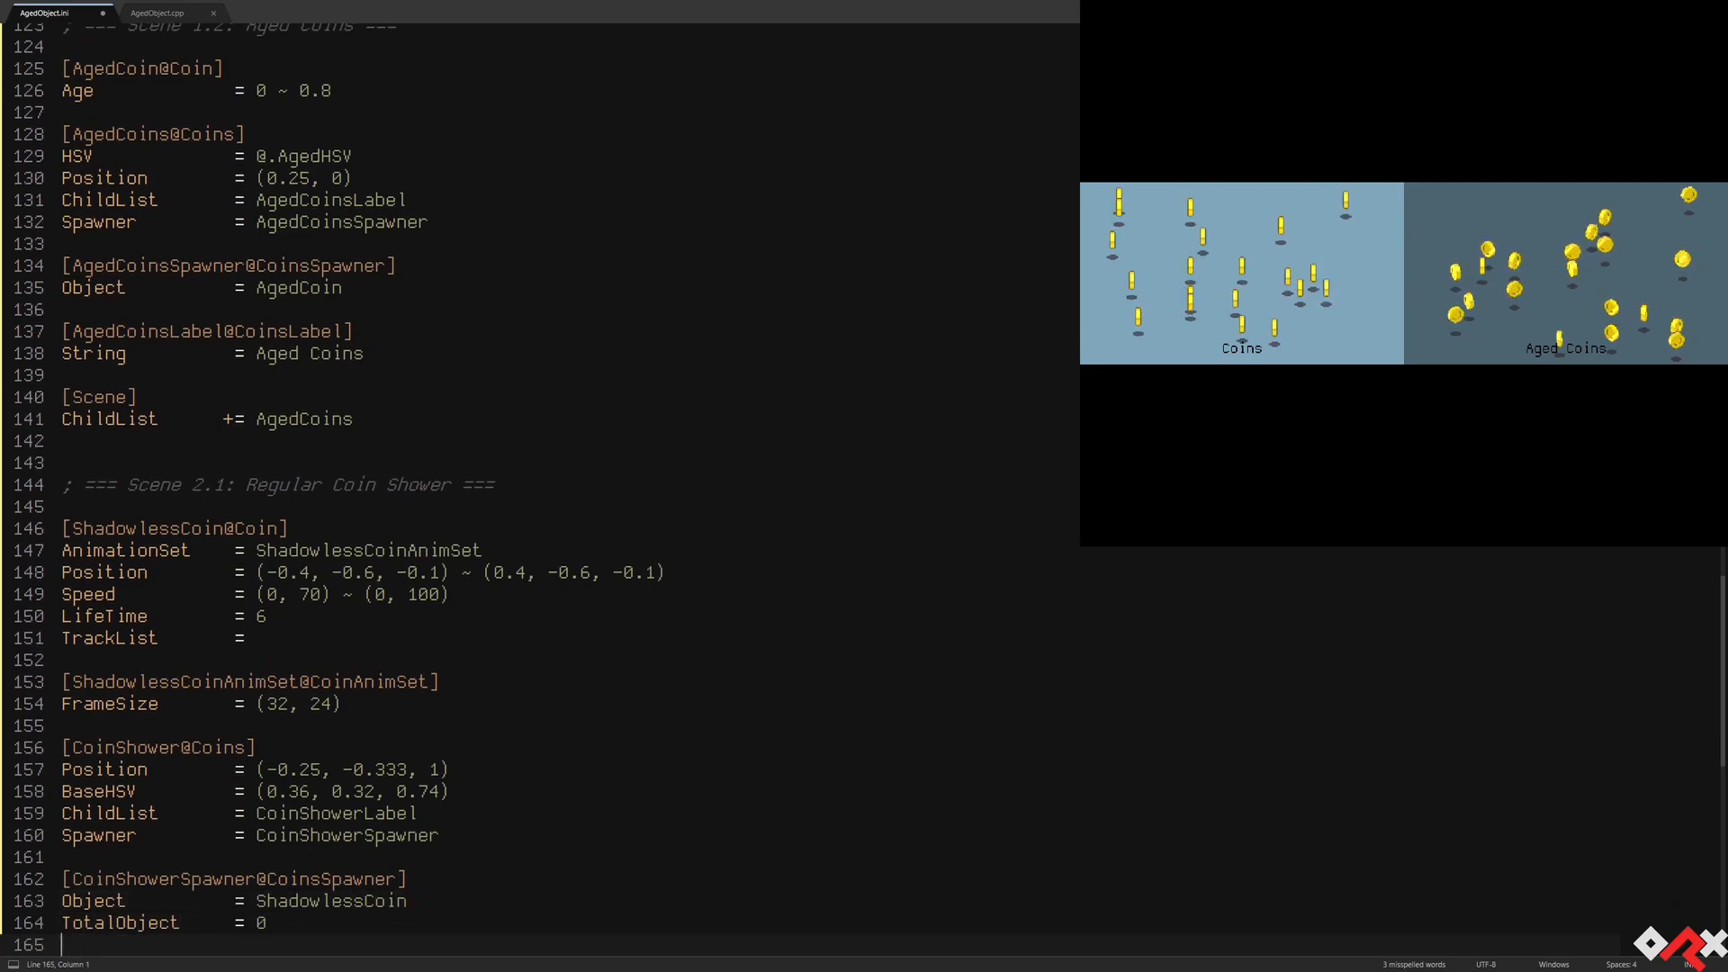
type("WaveSize        = 1")
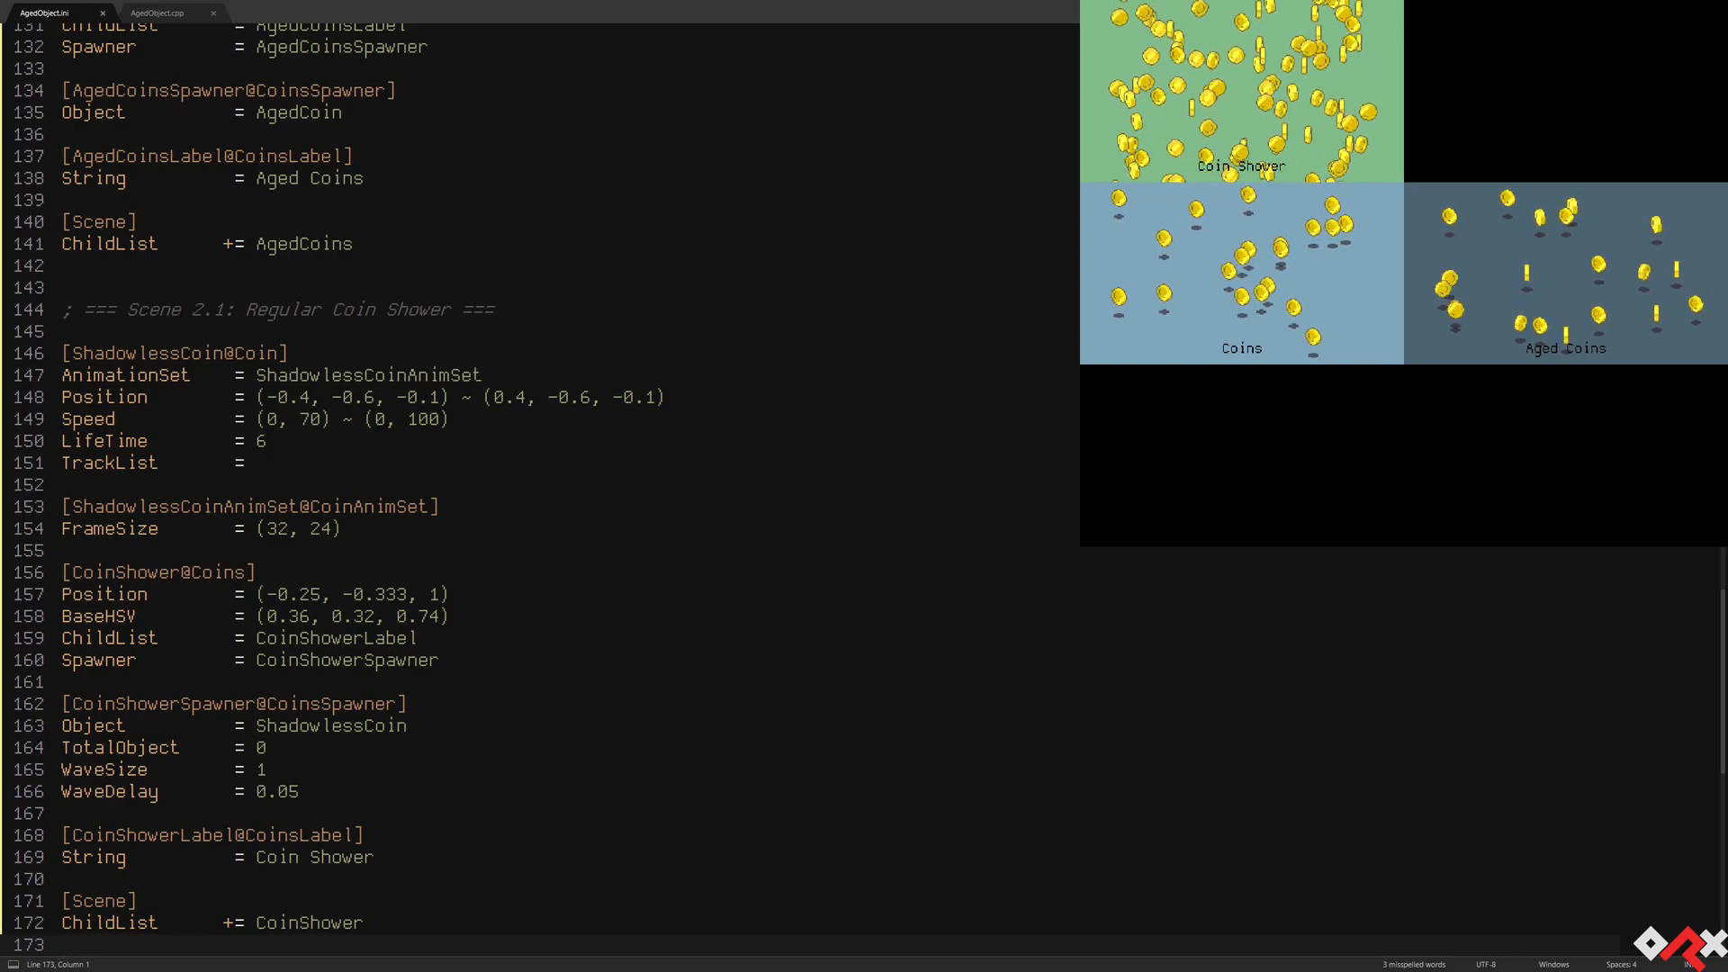
Type the Scene 2.2 block with AgedCoinShower@CoinShower and AgedCoinShowerLabel@CoinsLabel
type("; === Scene 2.2: Aged Coin Shower ===")
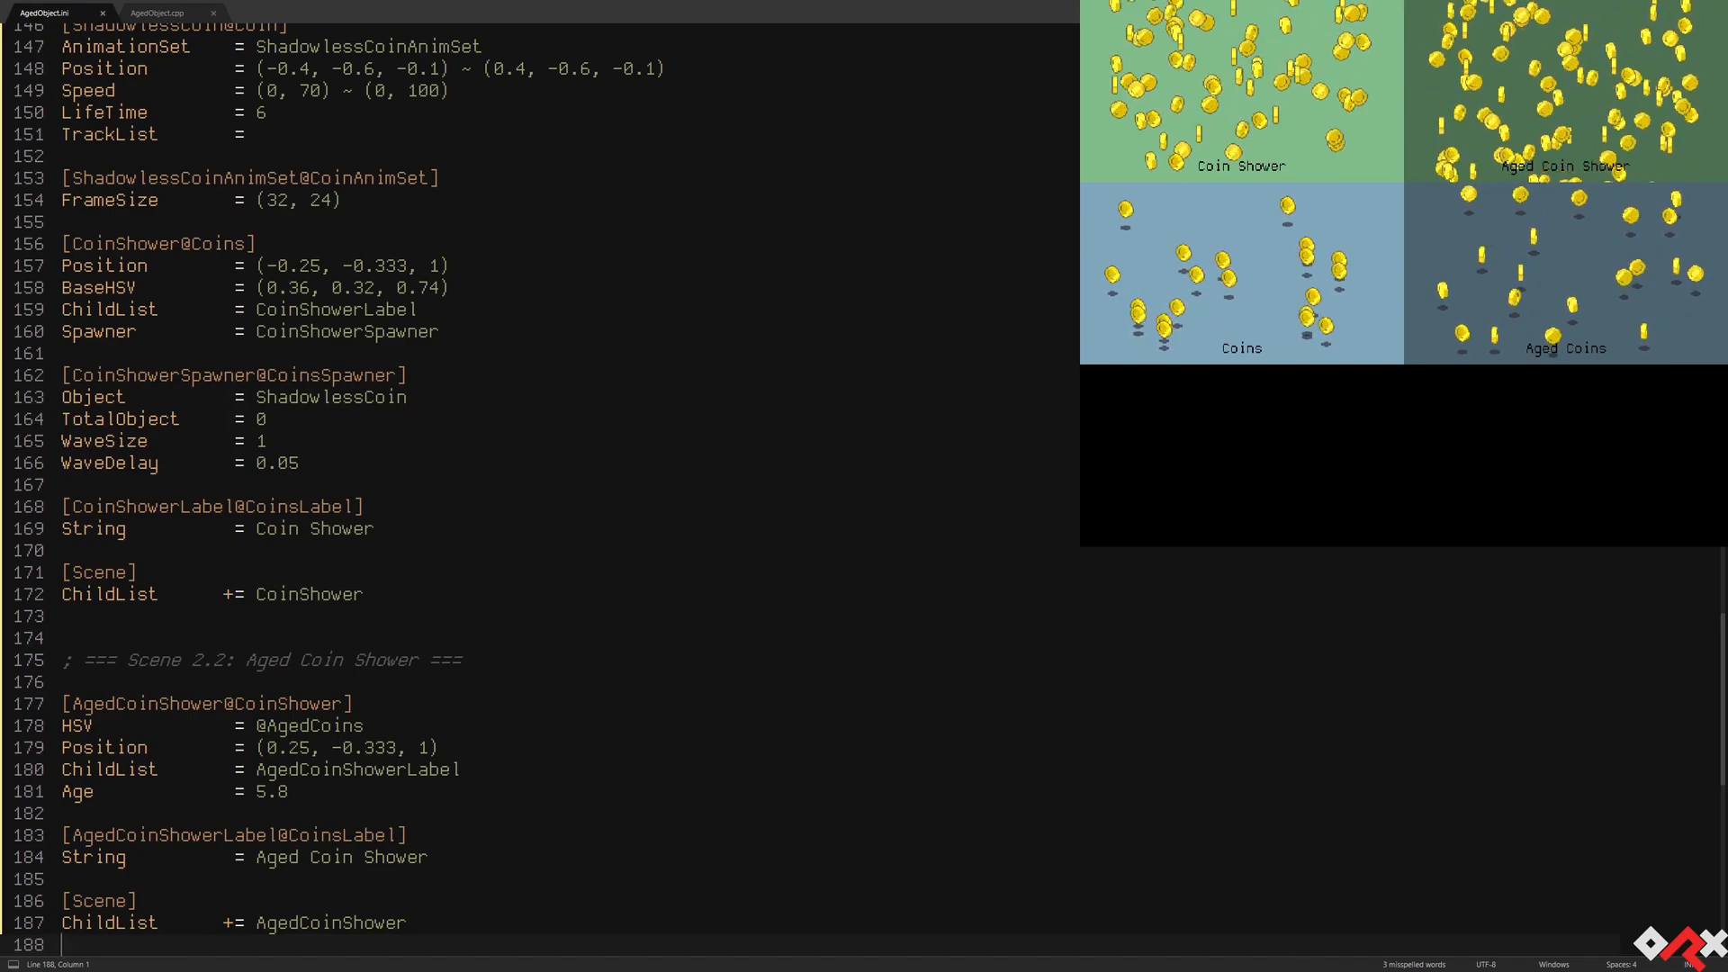
type("; === Scene 3.1: Mov")
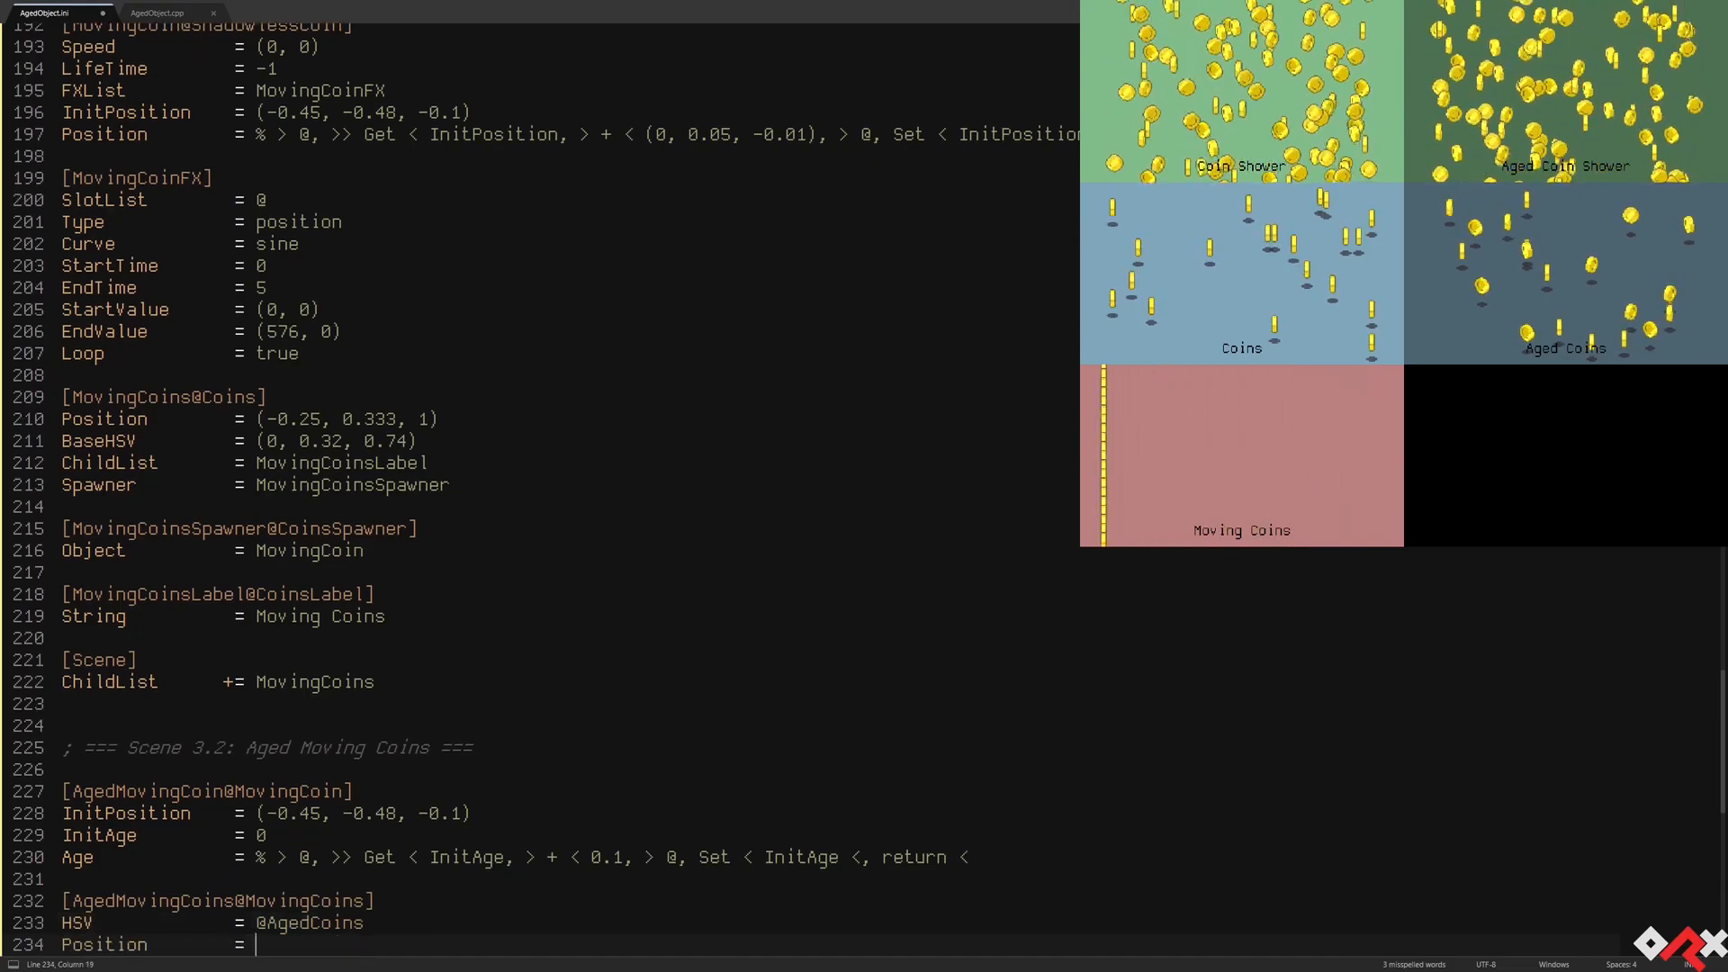
Write the AgedMovingCoin, AgedMovingCoins, AgedMovingCoinsSpawner@MovingCoinsSpawner and AgedMovingCoinsLabel@CoinsLabel sections
type("(0.25, 0.333, 1)")
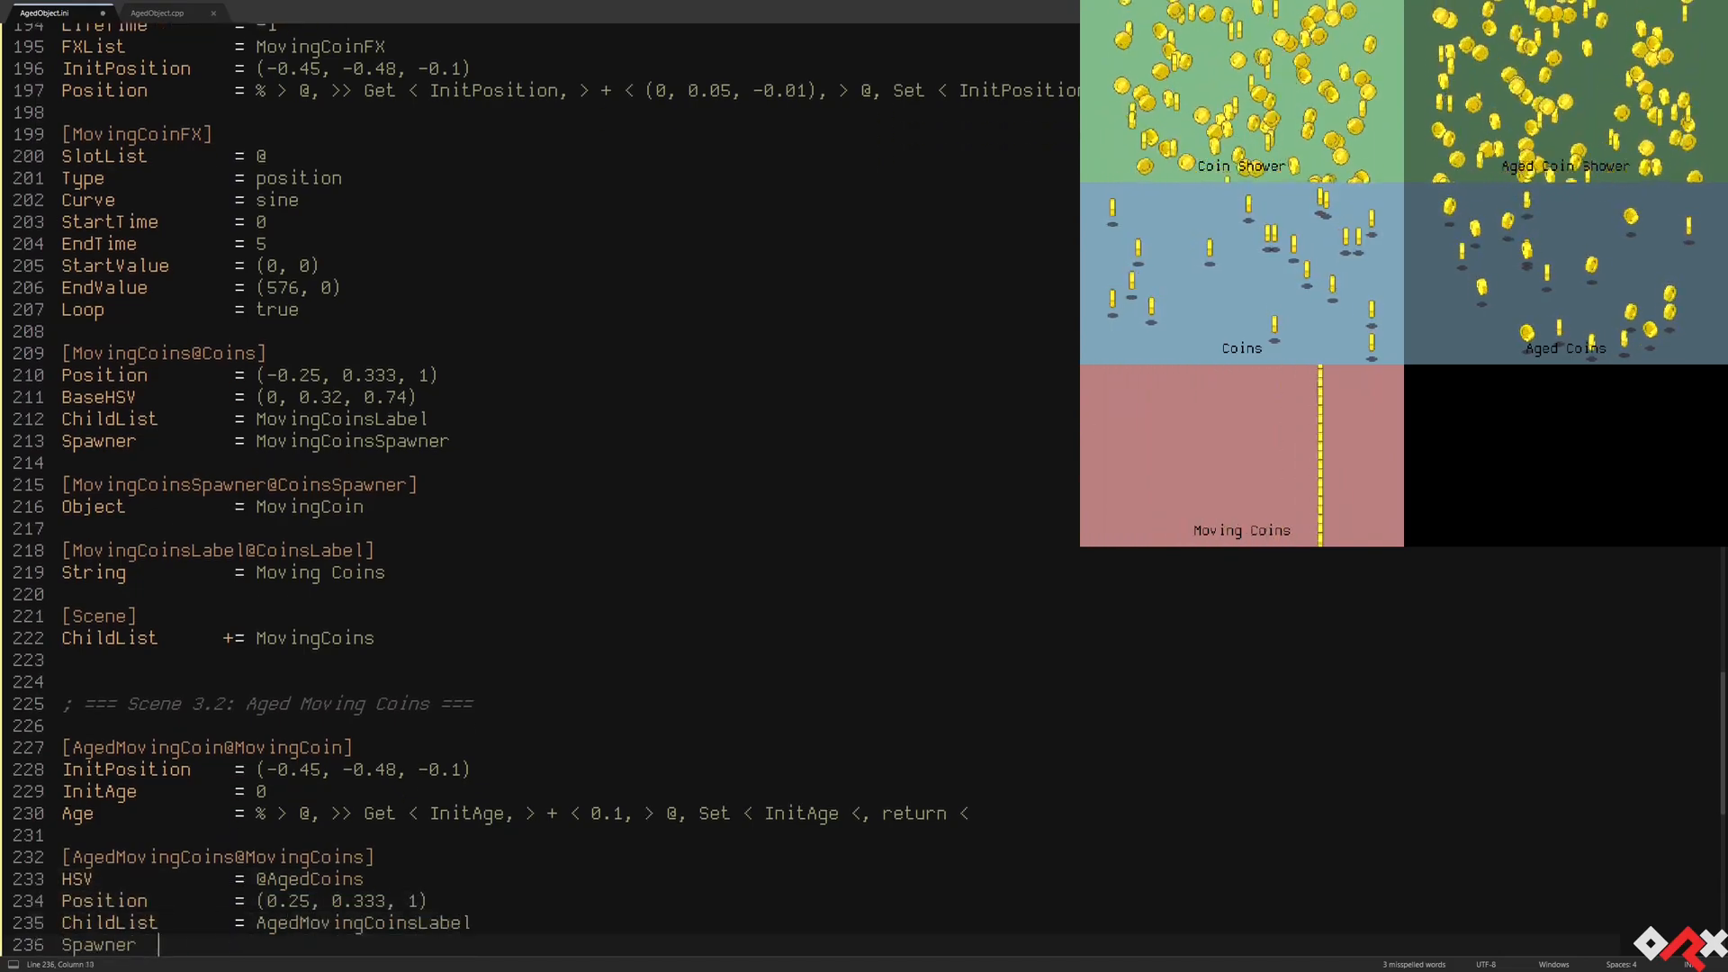
type("AgedMovingCoinsSpawner@MovingCoinsSpawner]")
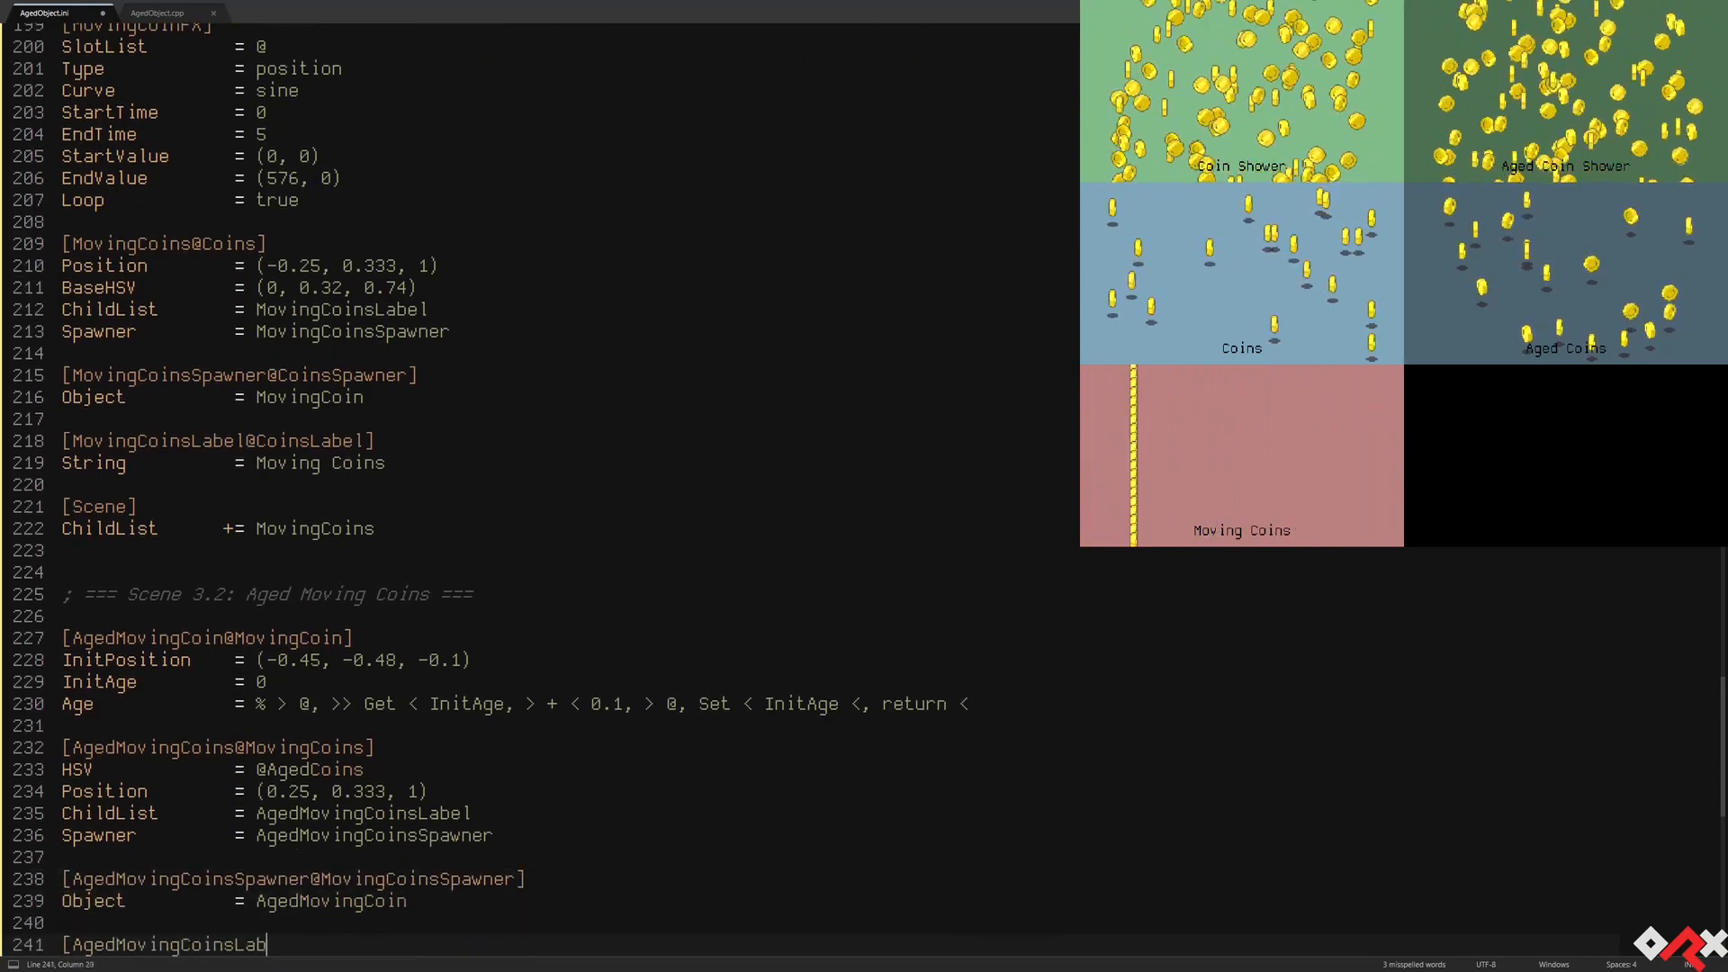
type("el@CoinsLabel]")
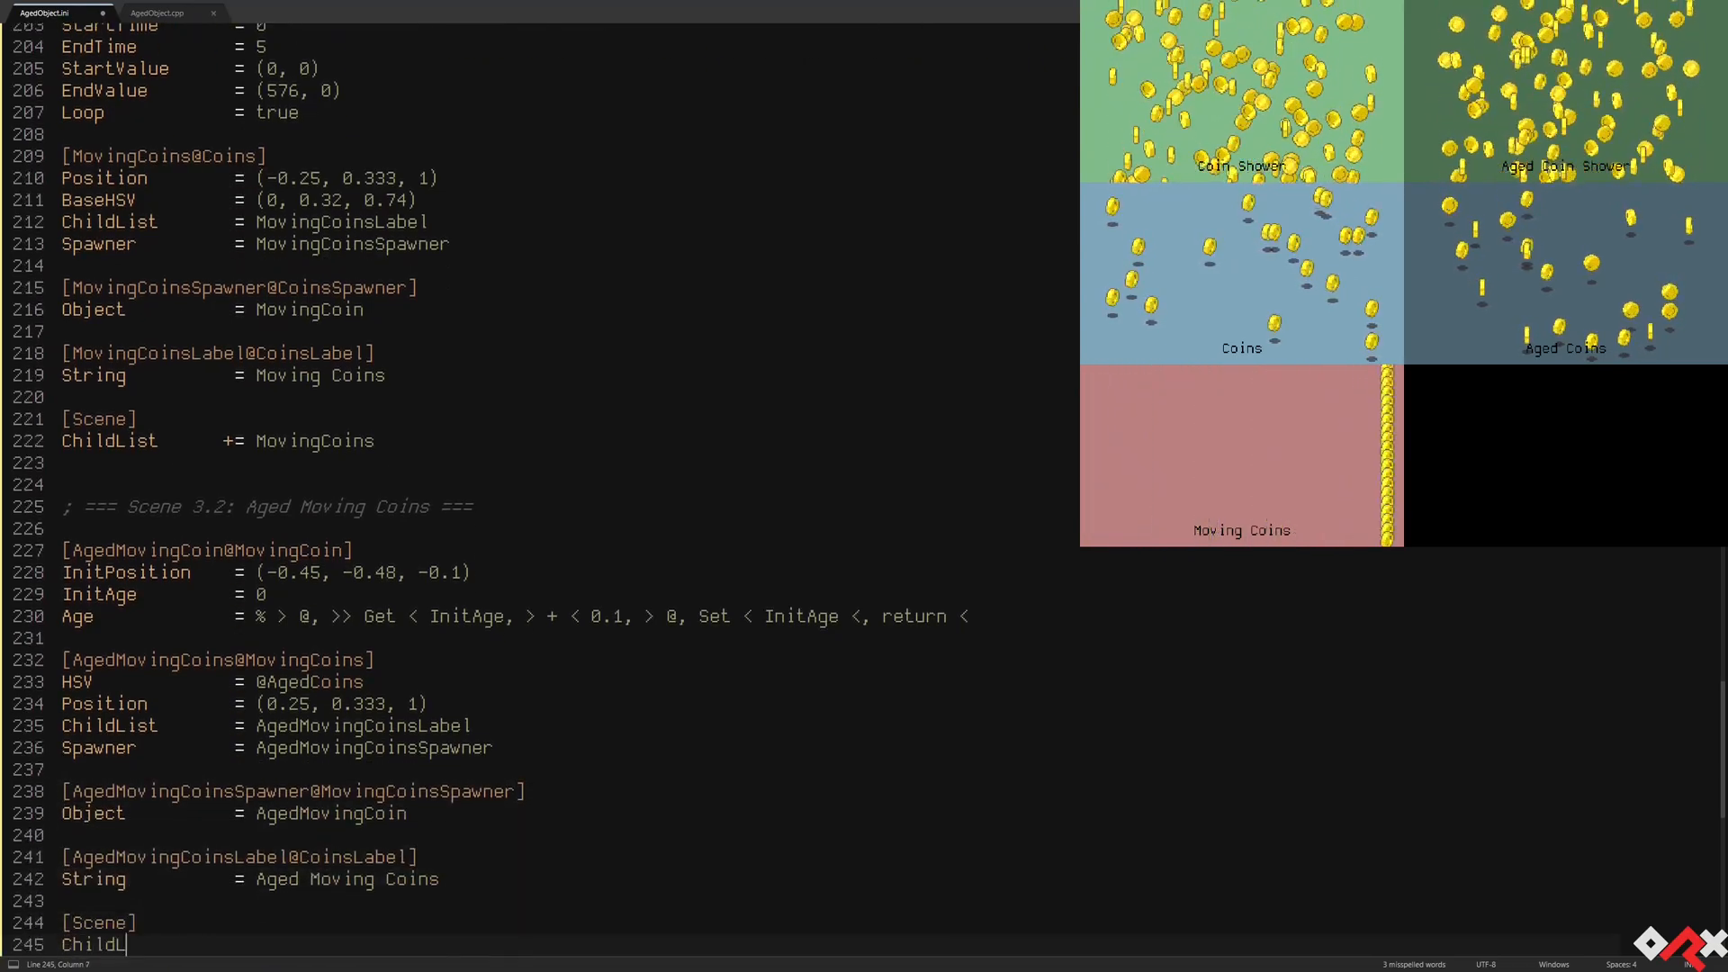